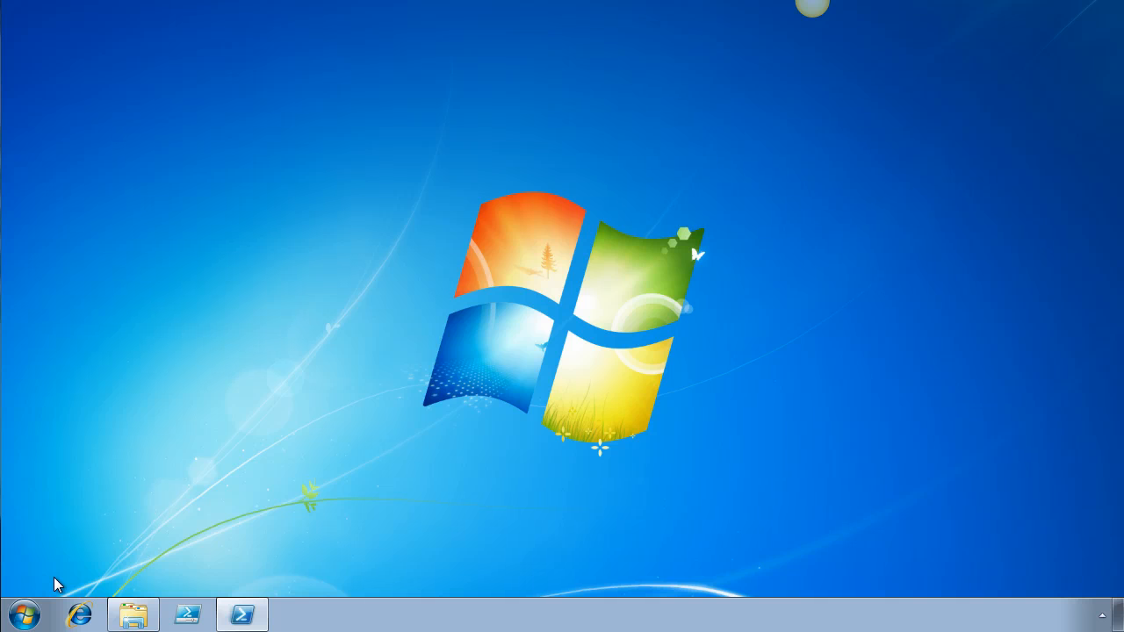
mouse_move(16, 610)
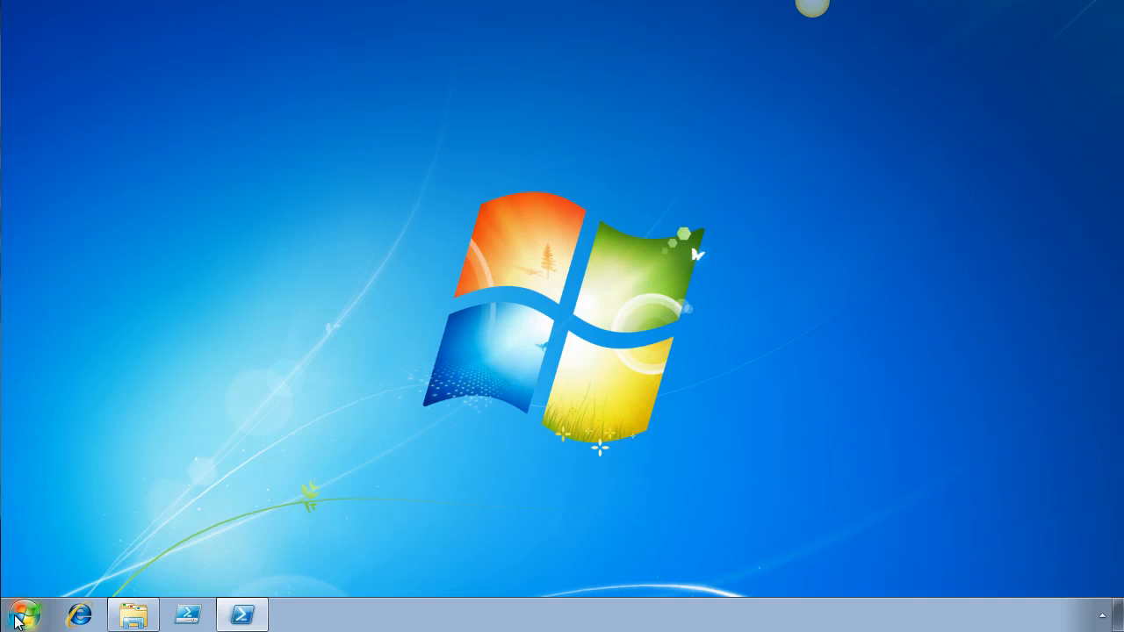
Step: Launch Event Viewer from the Start menu using the eventvwr run command
left_click(18, 622)
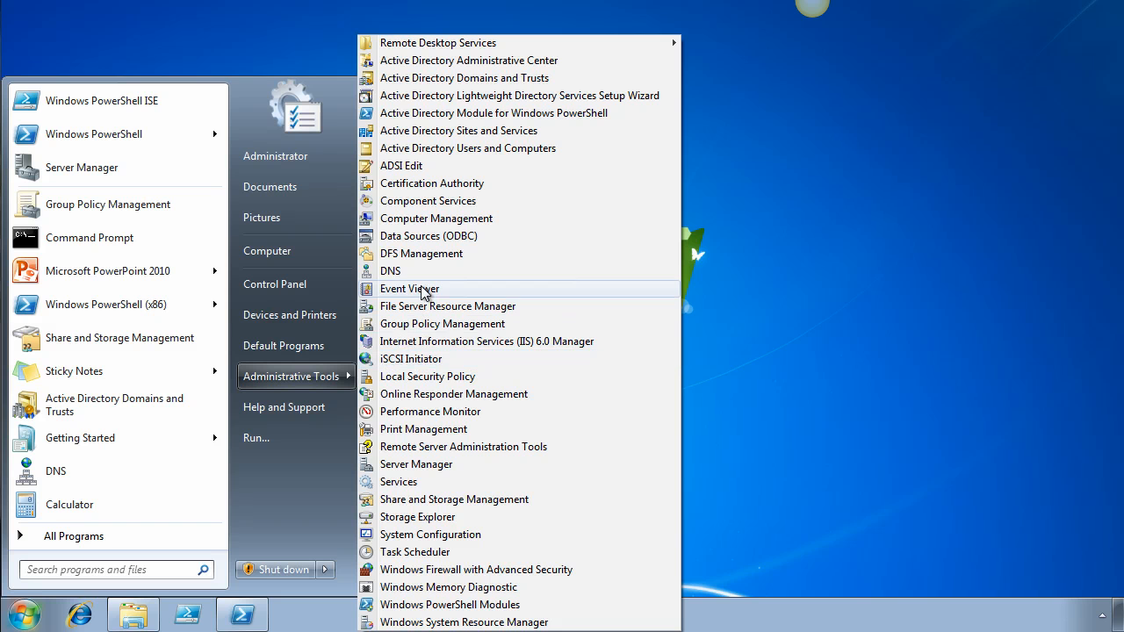
mouse_move(268, 452)
type("eventvwr")
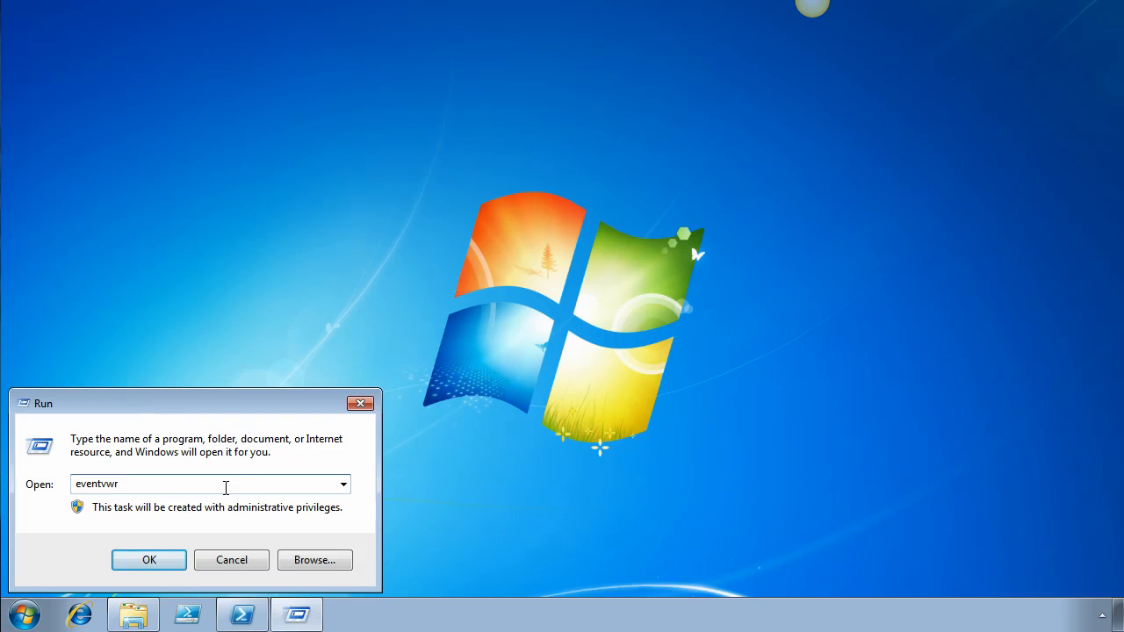
mouse_move(199, 474)
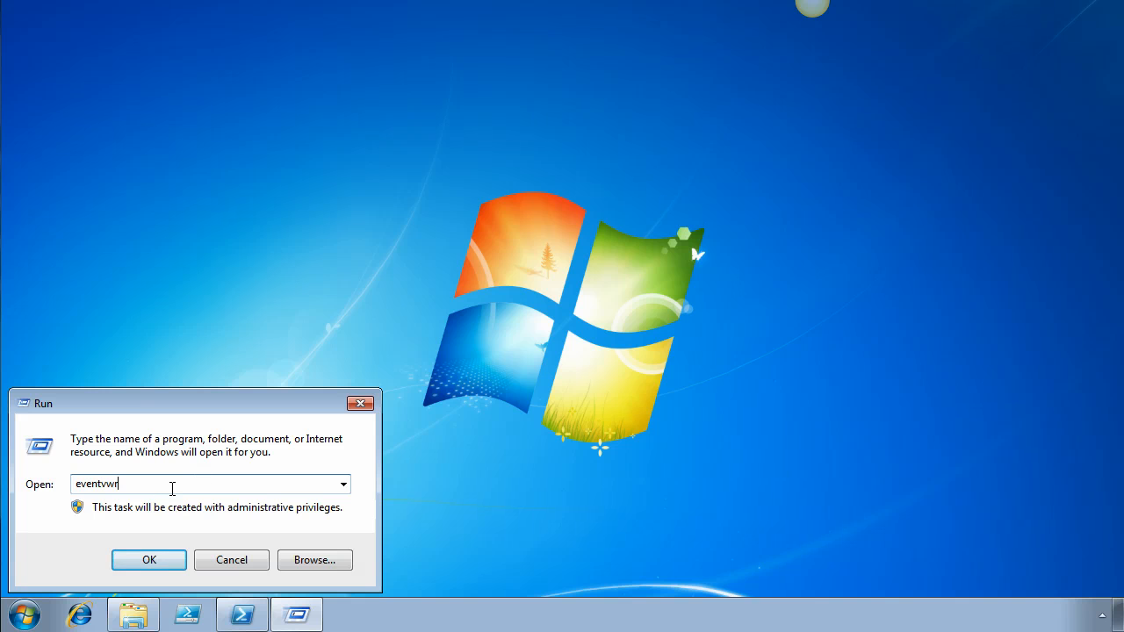
left_click(149, 560)
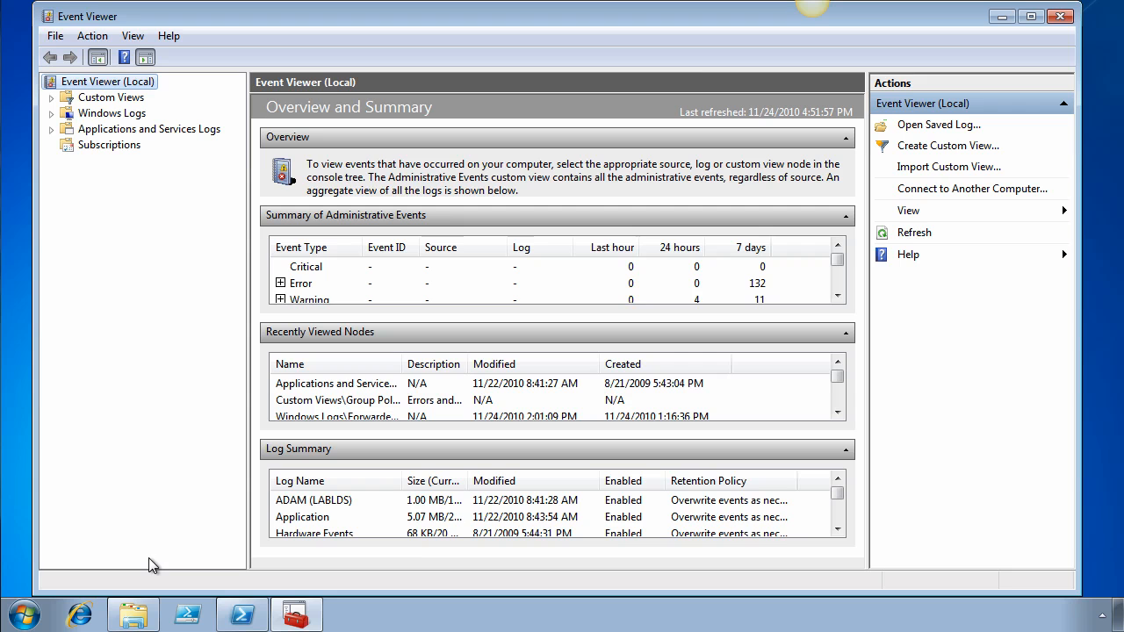
mouse_move(534, 274)
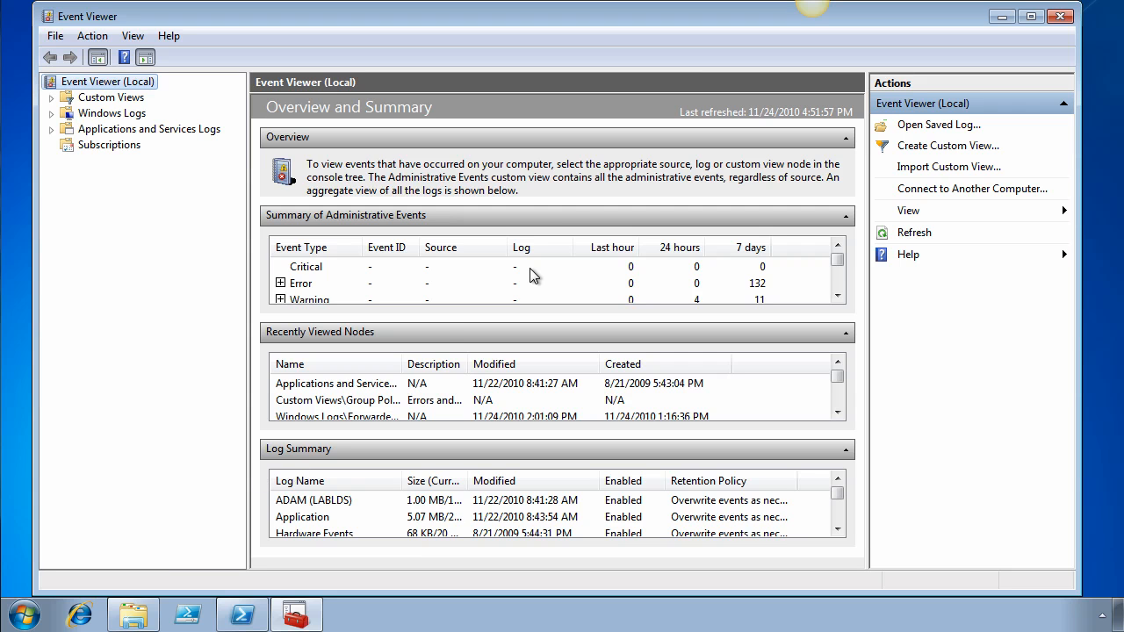
mouse_move(823, 298)
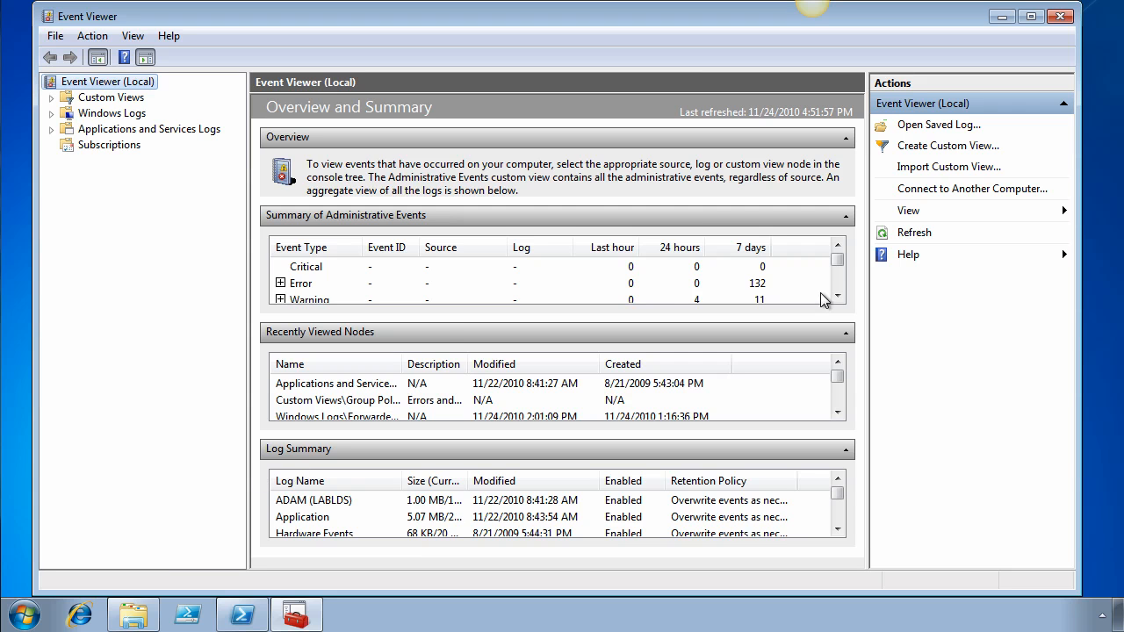
mouse_move(806, 296)
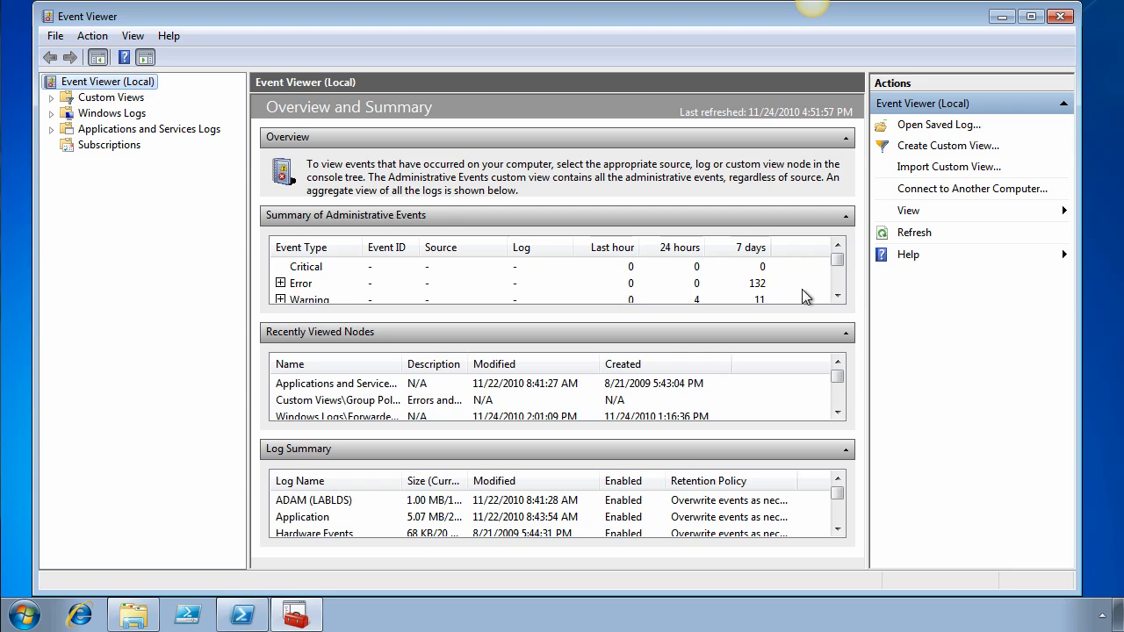
Step: Expand the Warning category in Summary of Administrative Events to list WindowsUpdateClient ID 16 warnings
left_click(837, 297)
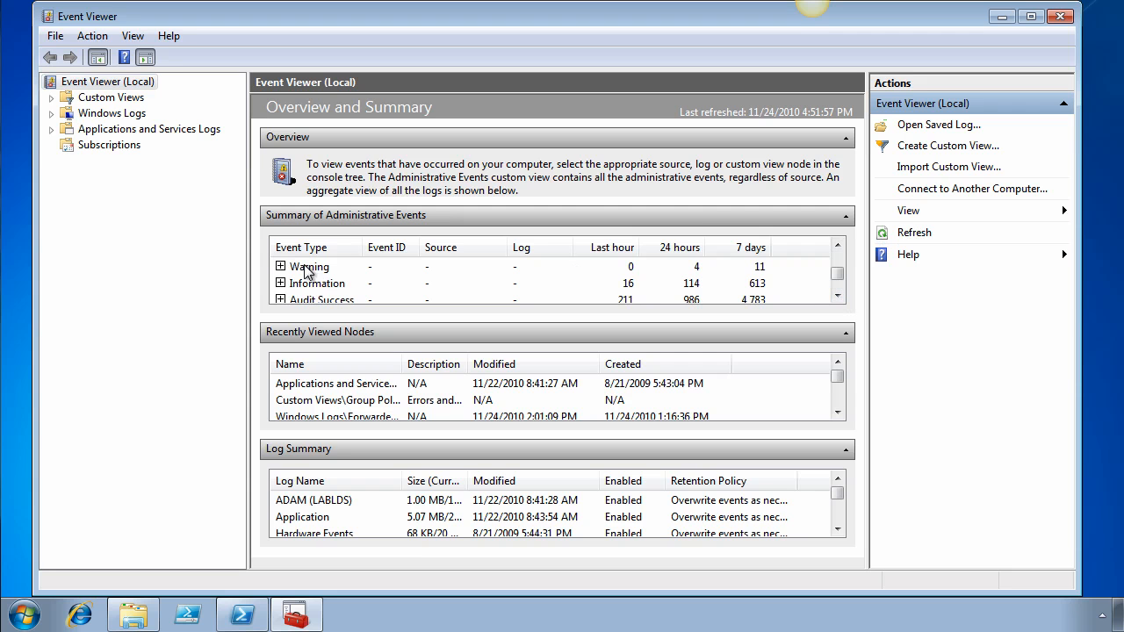
left_click(279, 266)
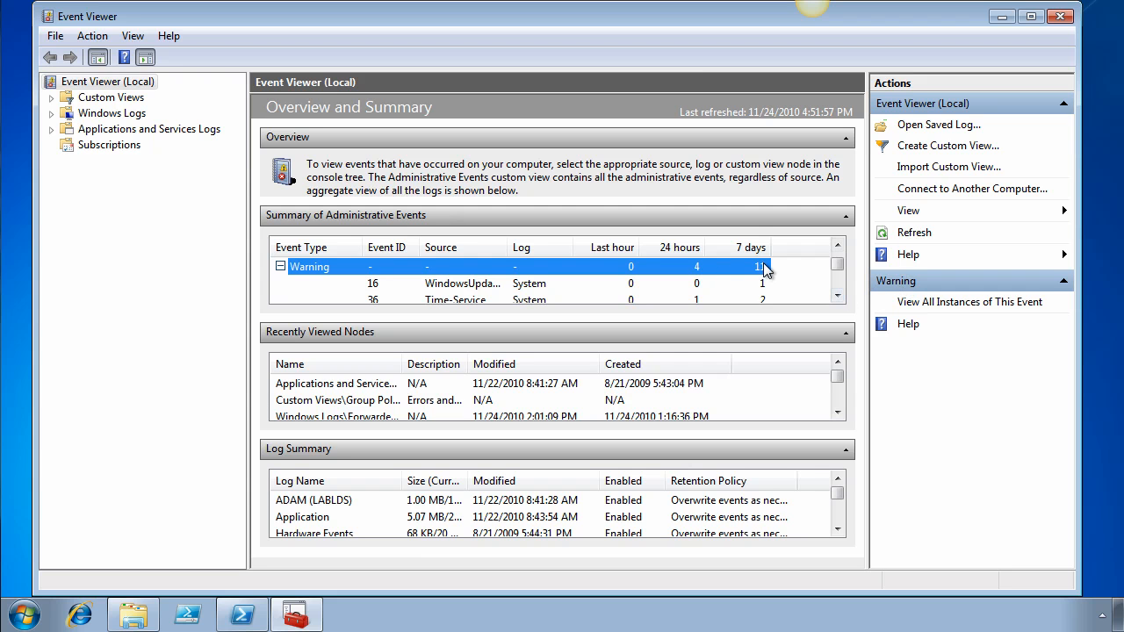
mouse_move(471, 284)
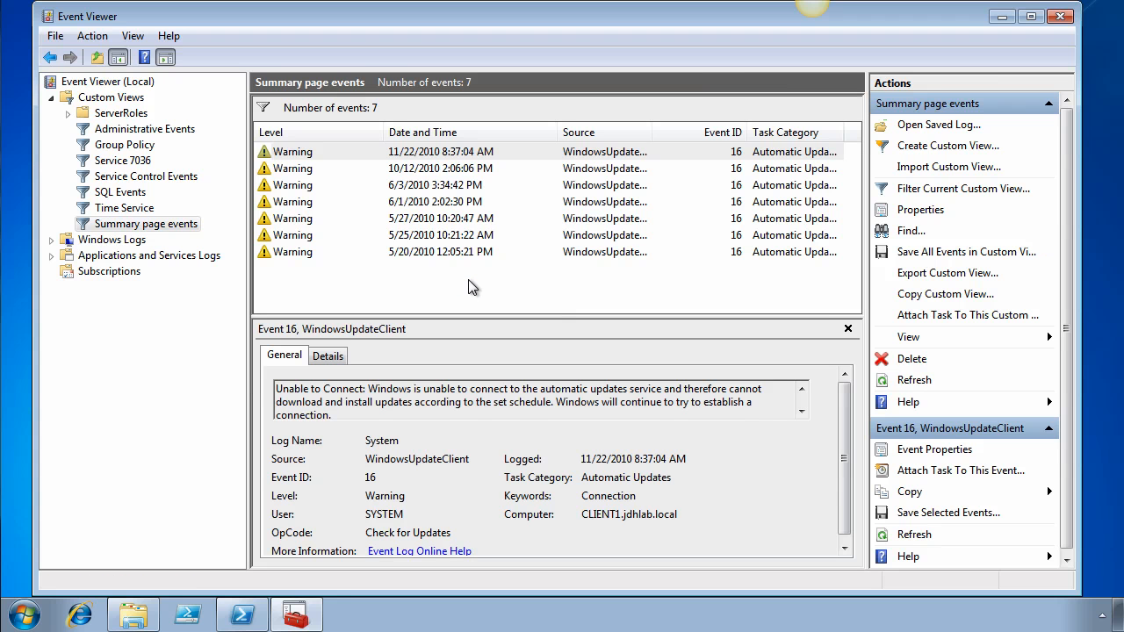
mouse_move(627, 151)
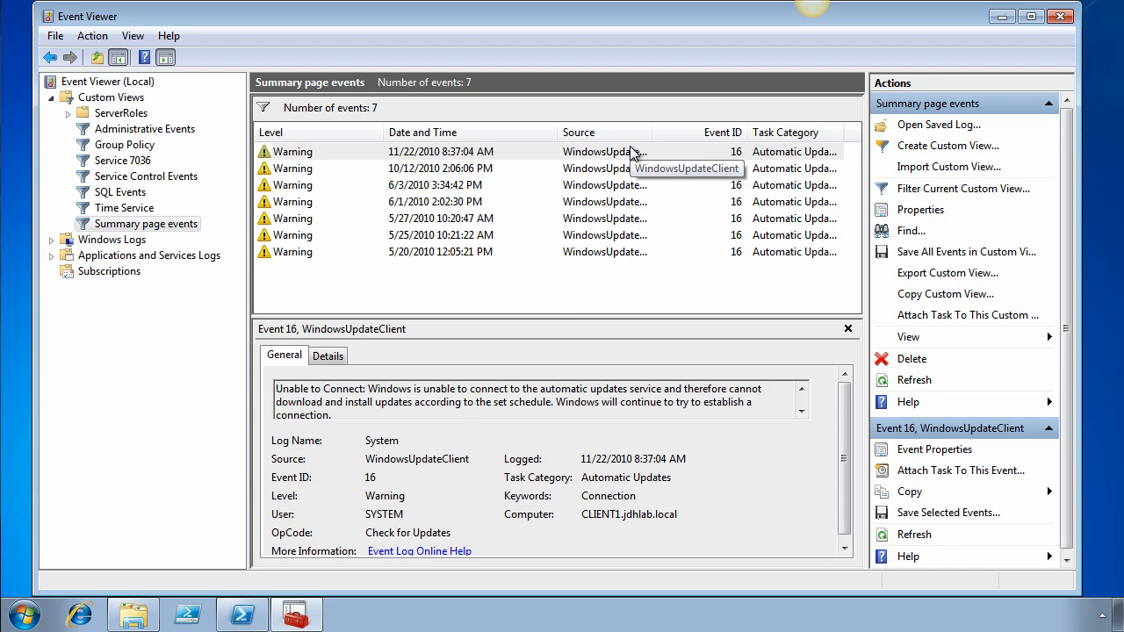
mouse_move(611, 153)
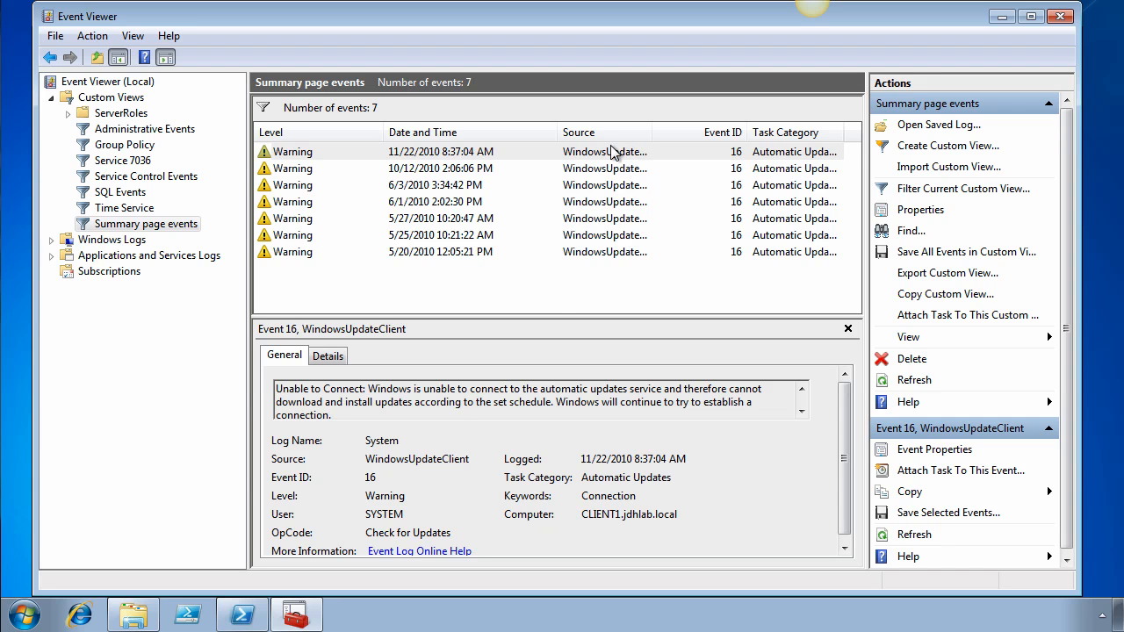
mouse_move(46, 273)
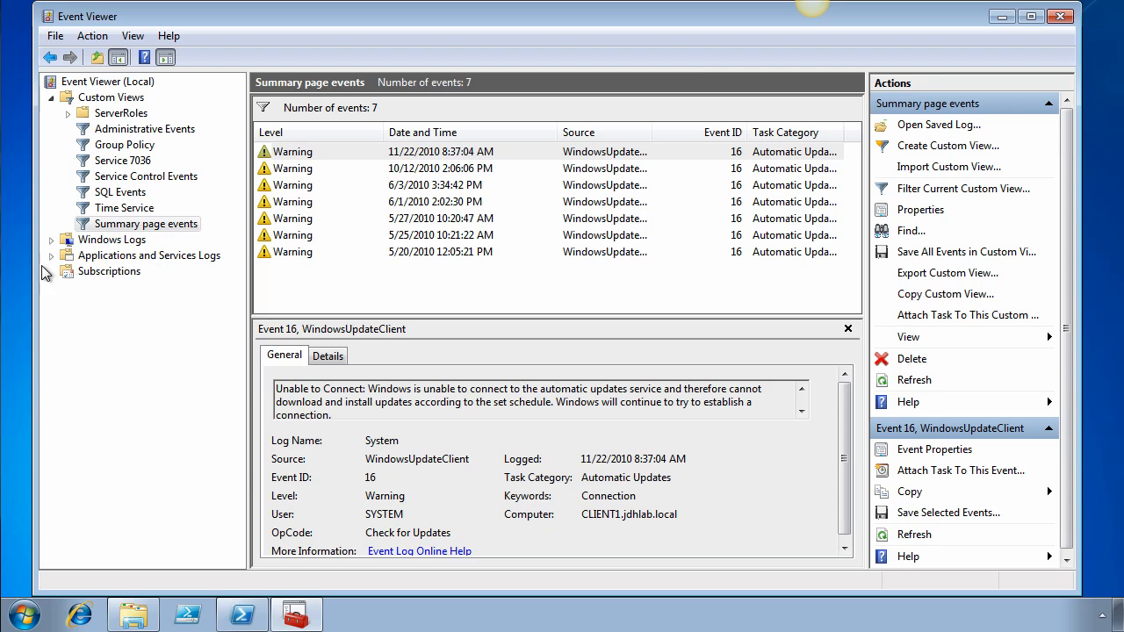
mouse_move(55, 251)
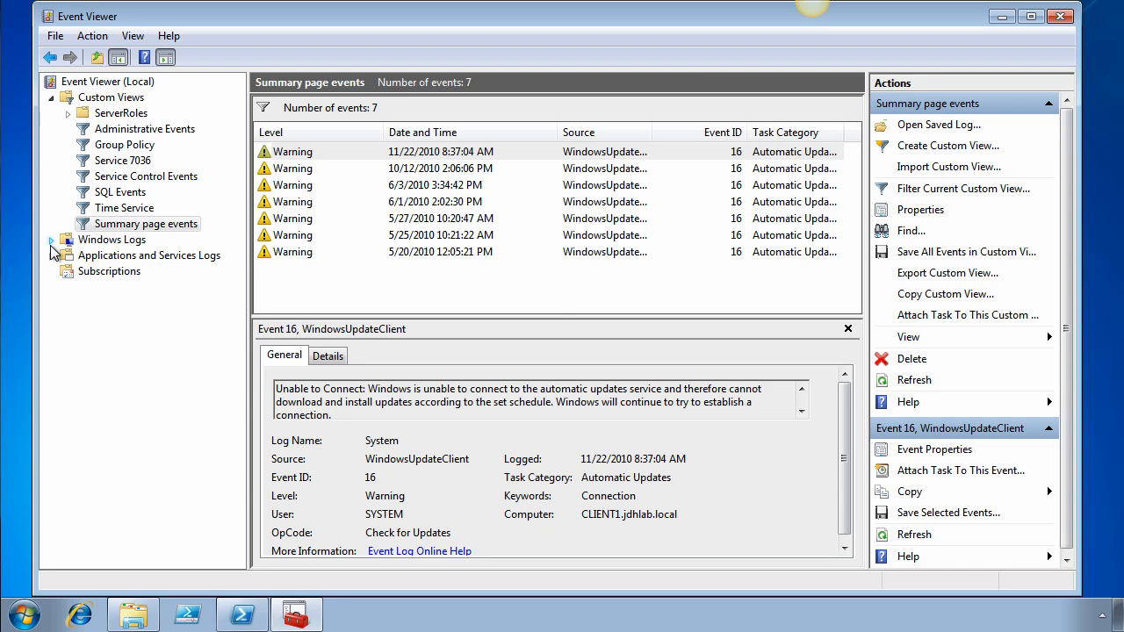
Step: Expand Windows Logs, Applications and Services Logs, Microsoft, and Windows in the log tree
left_click(53, 239)
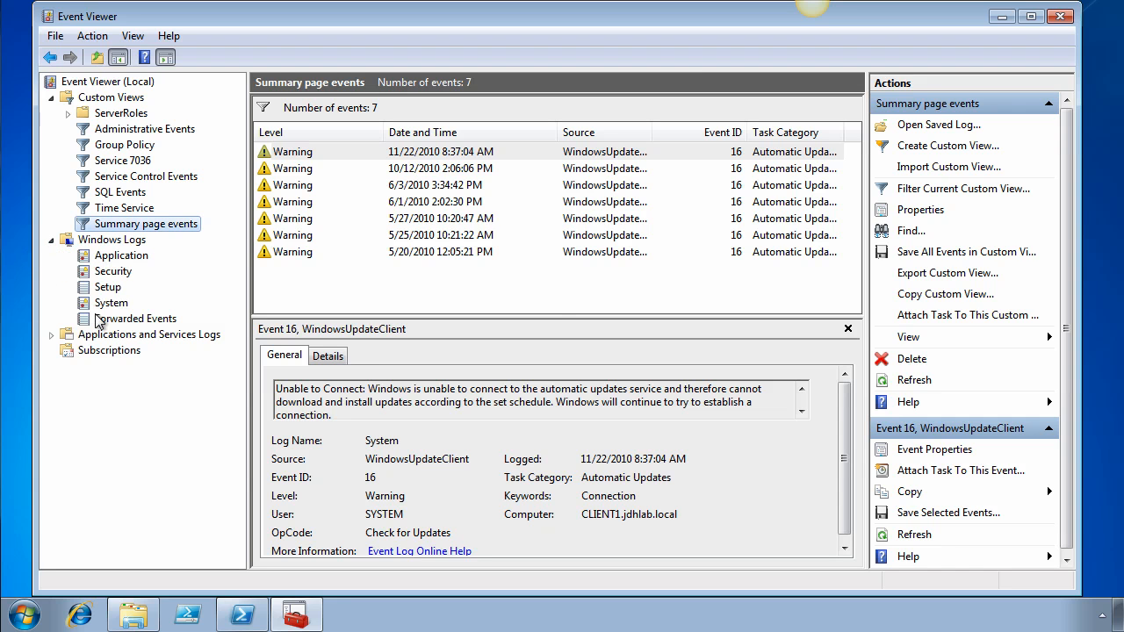
mouse_move(126, 314)
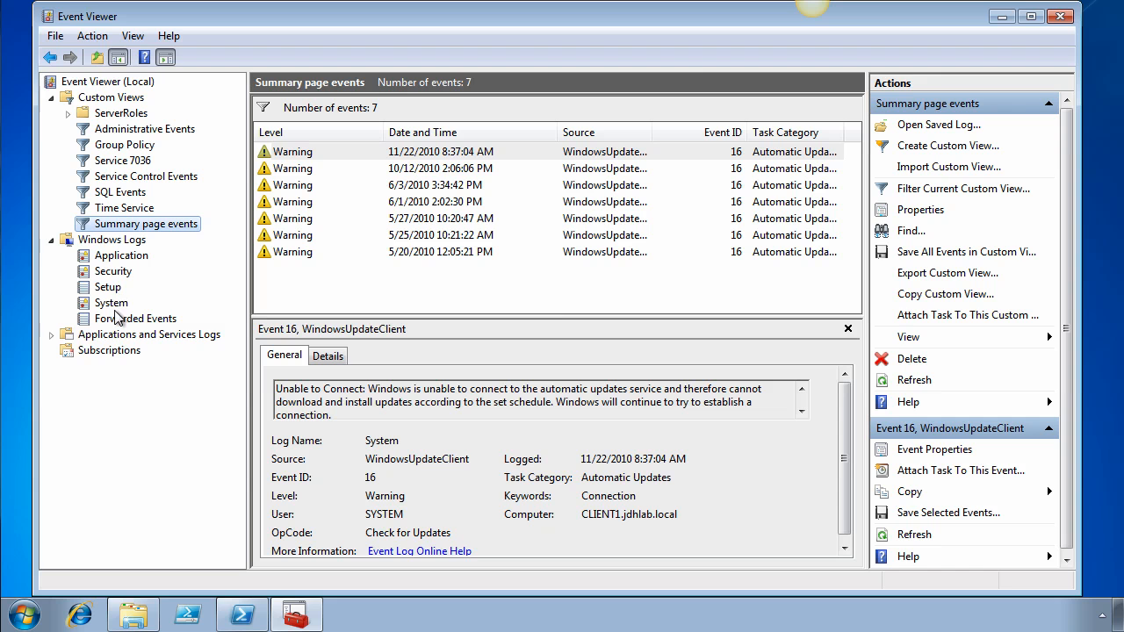
left_click(51, 335)
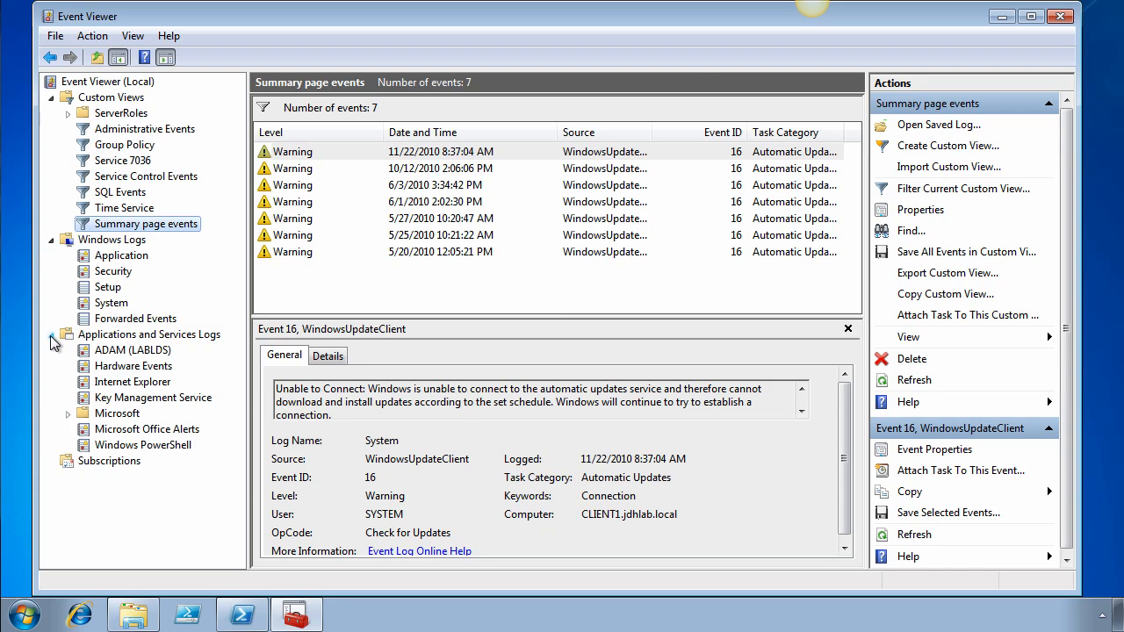
left_click(70, 413)
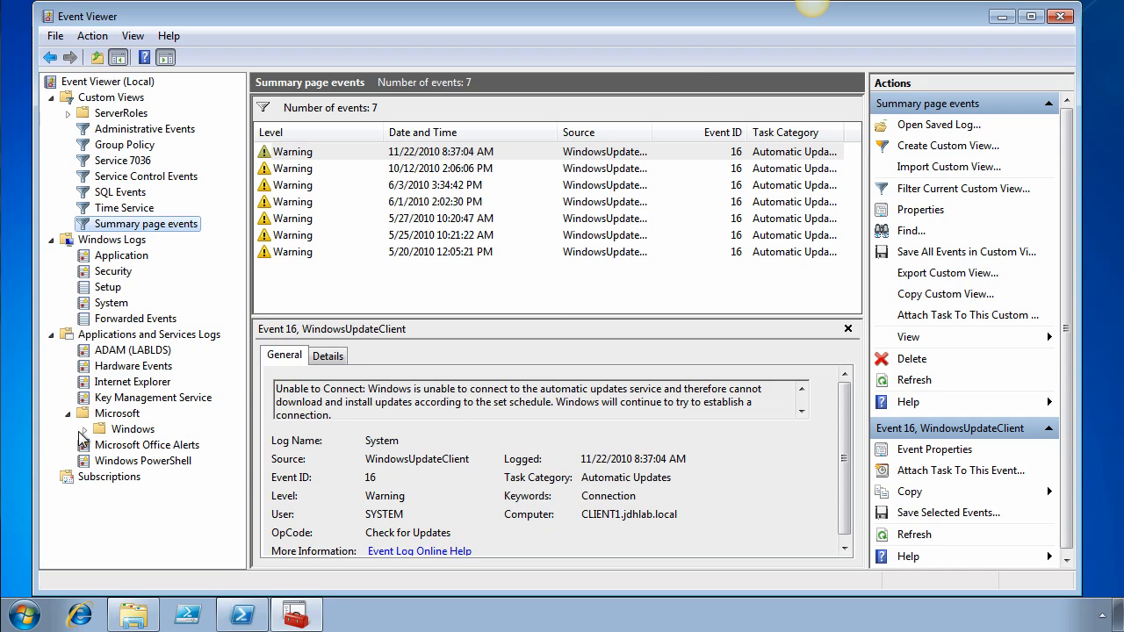
left_click(83, 428)
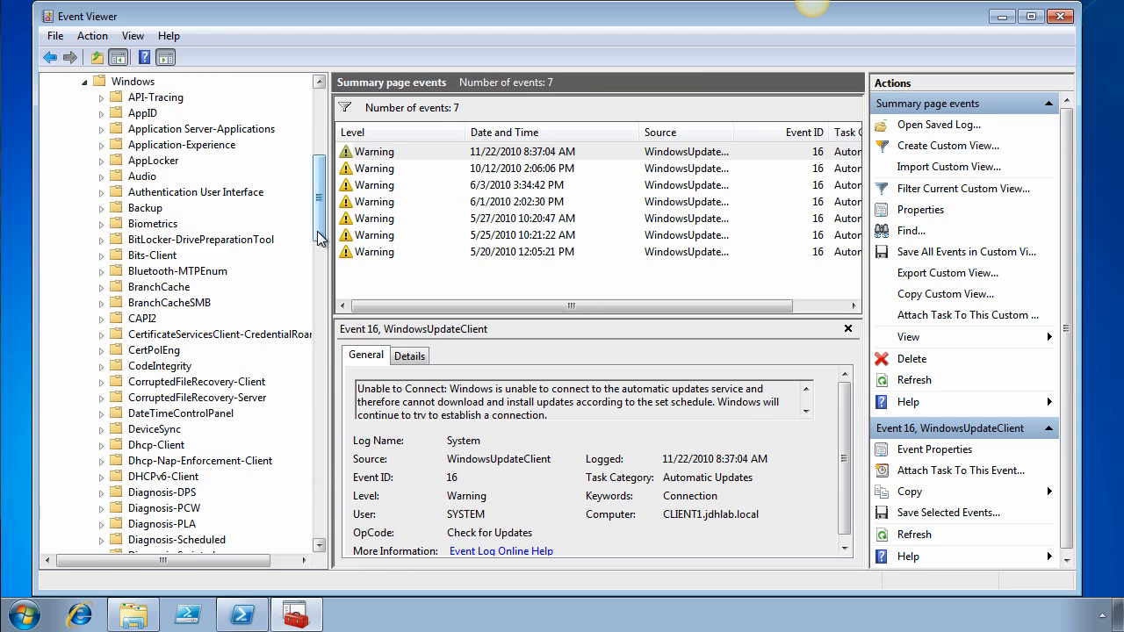
Step: Open the Dhcp-Client Admin log and browse its 16 events
left_click(156, 446)
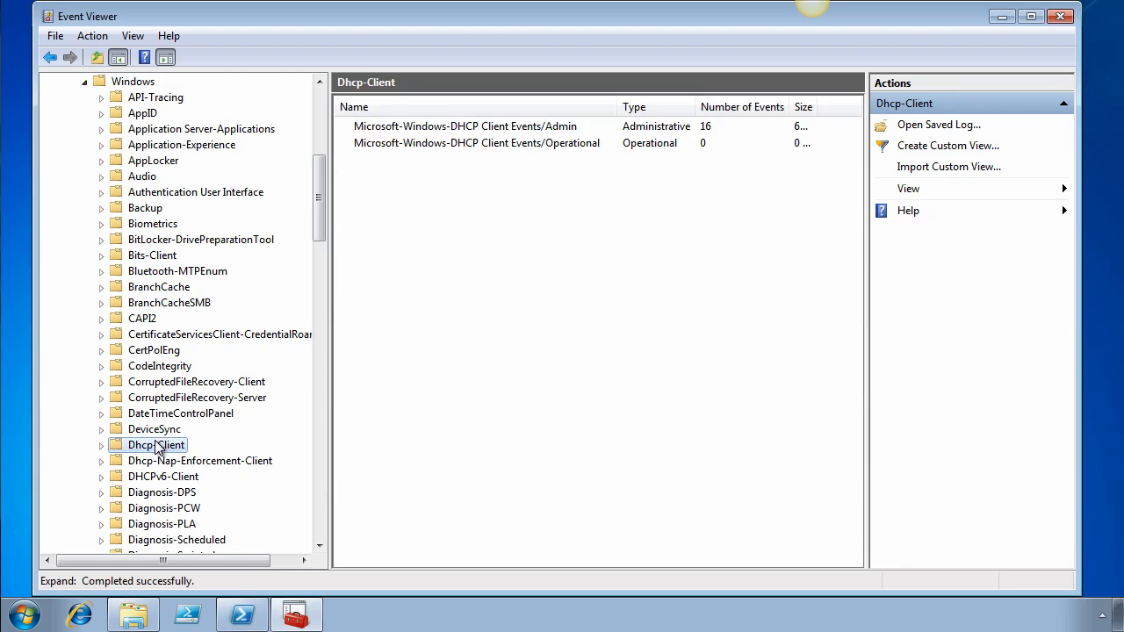
left_click(482, 125)
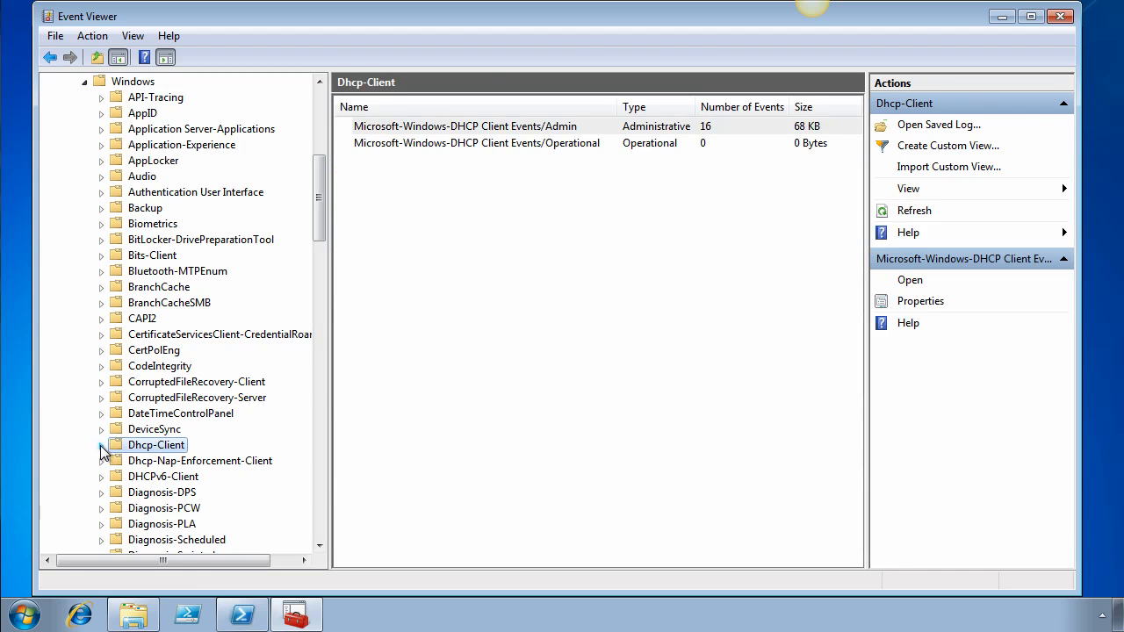
left_click(103, 445)
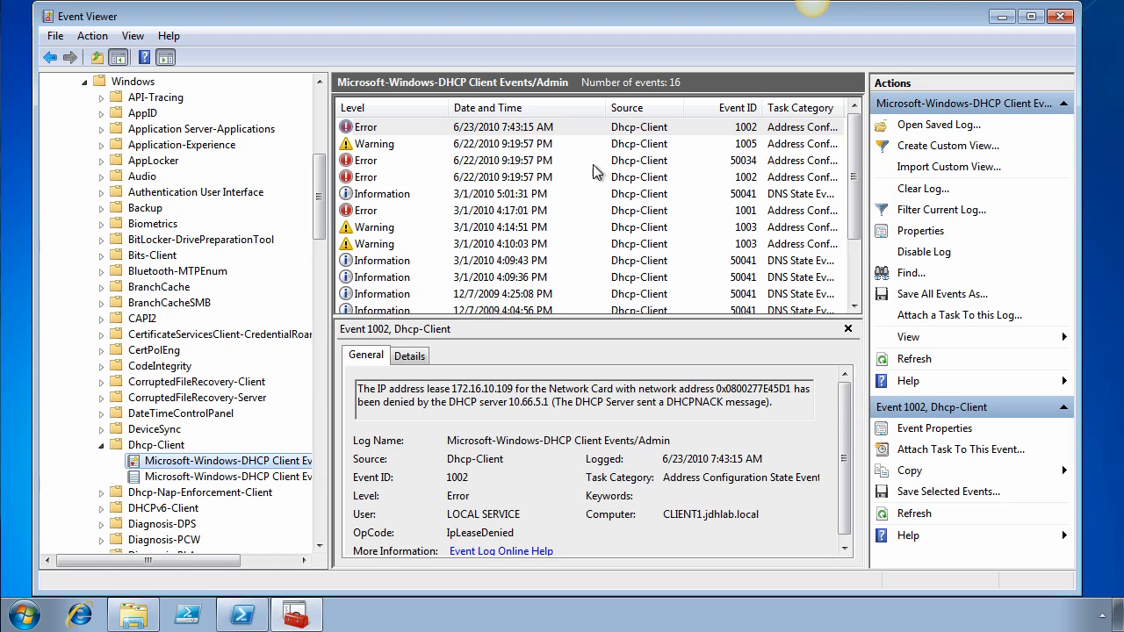
mouse_move(699, 252)
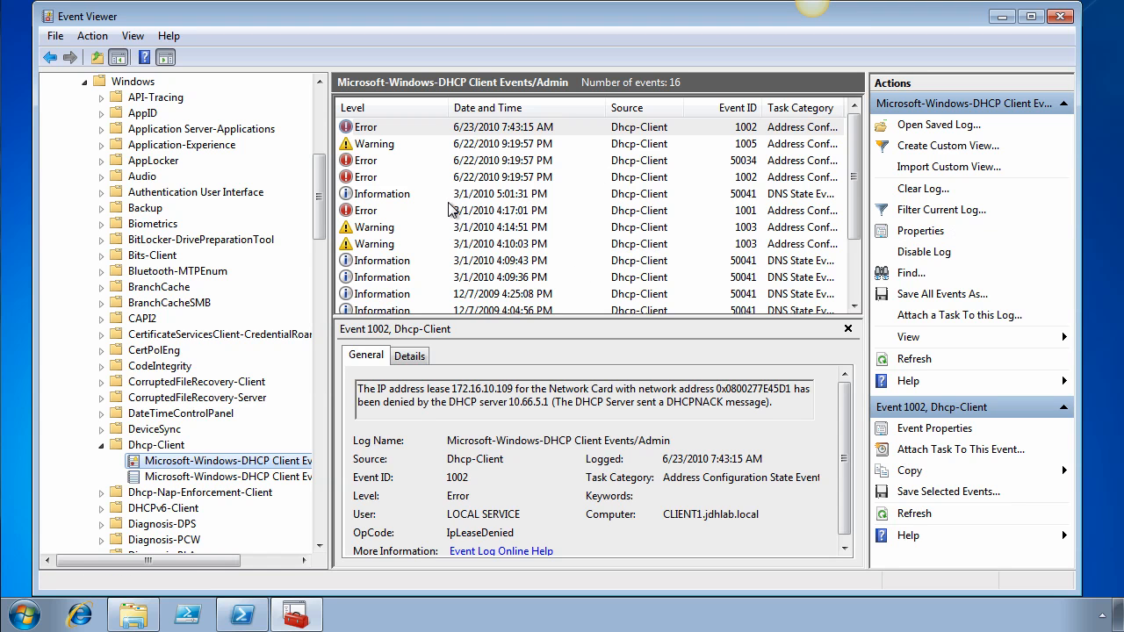
mouse_move(397, 172)
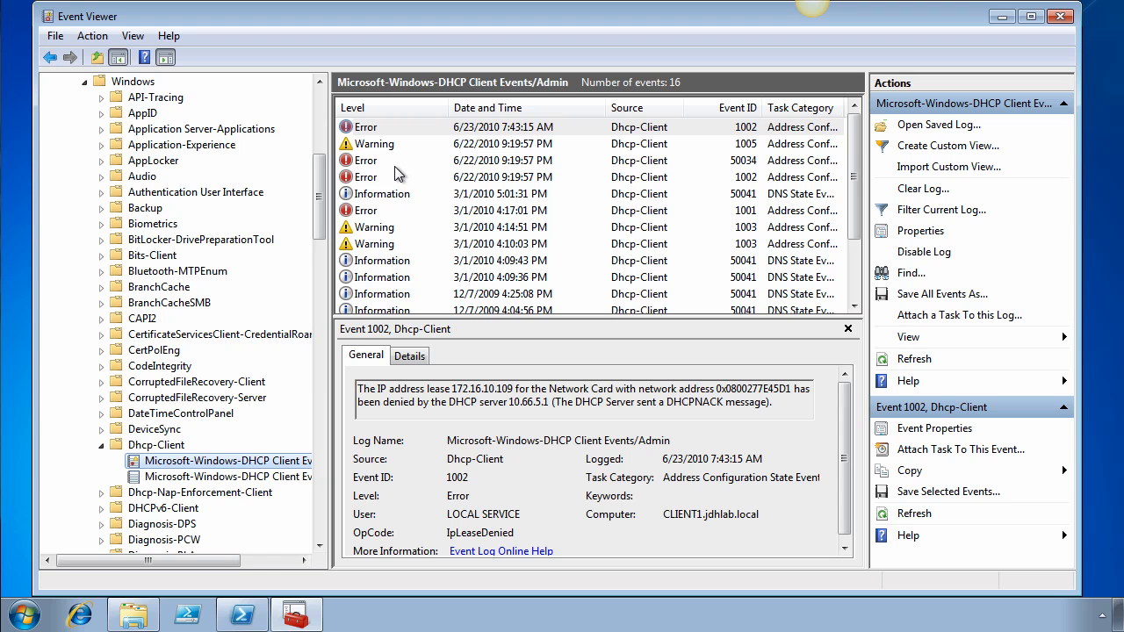
mouse_move(417, 277)
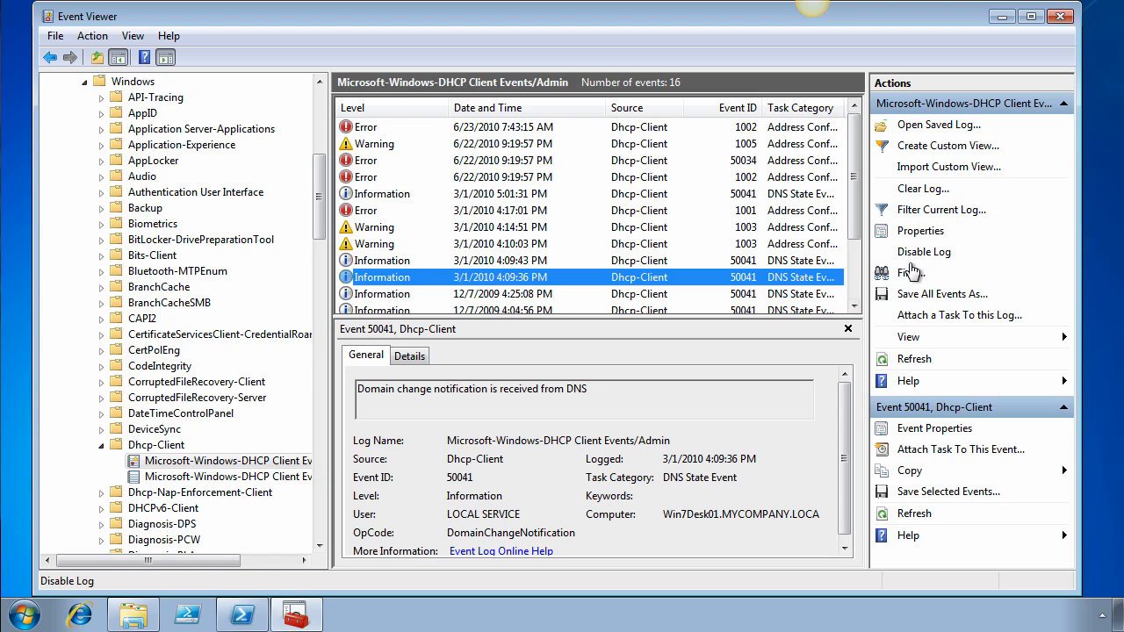
mouse_move(941, 209)
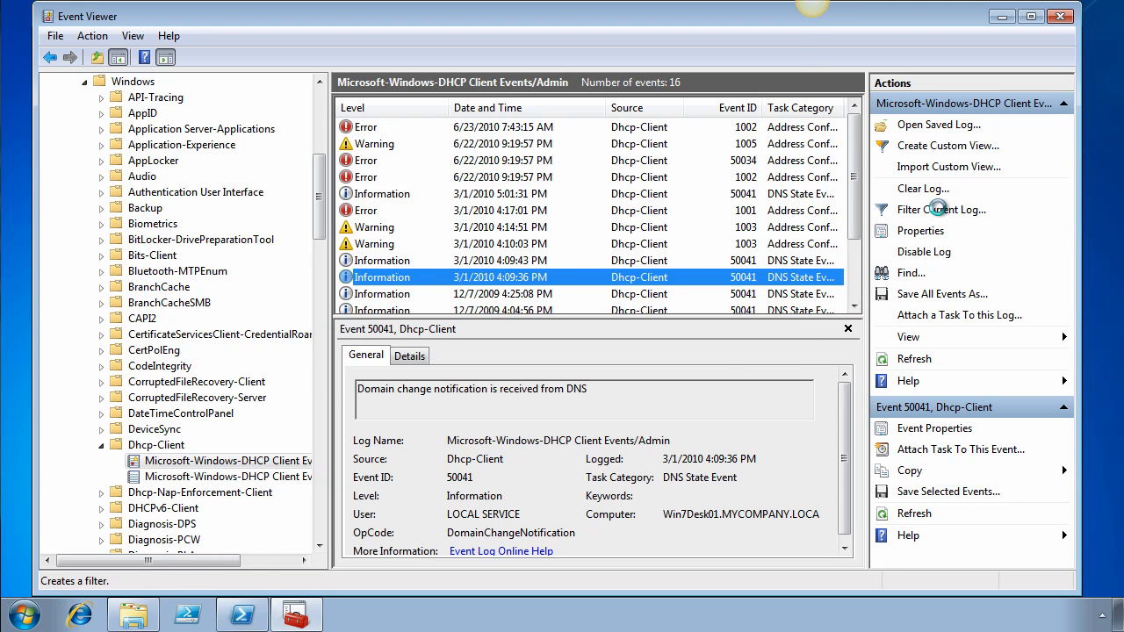
Step: Filter the DHCP Client Admin log to Warning and Error events
left_click(941, 209)
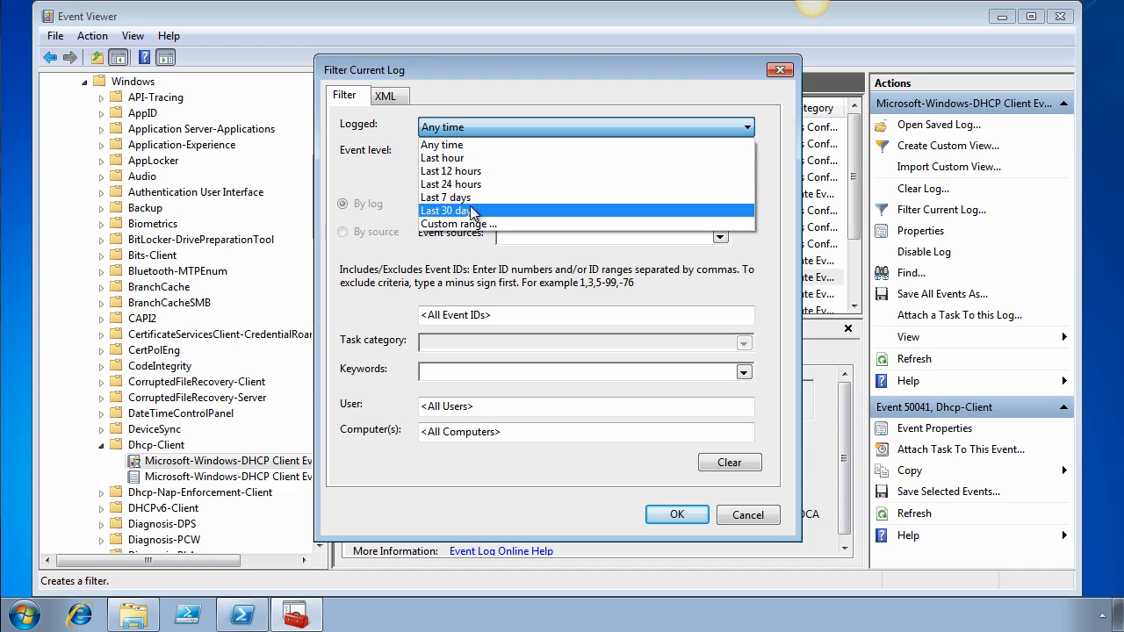
left_click(454, 209)
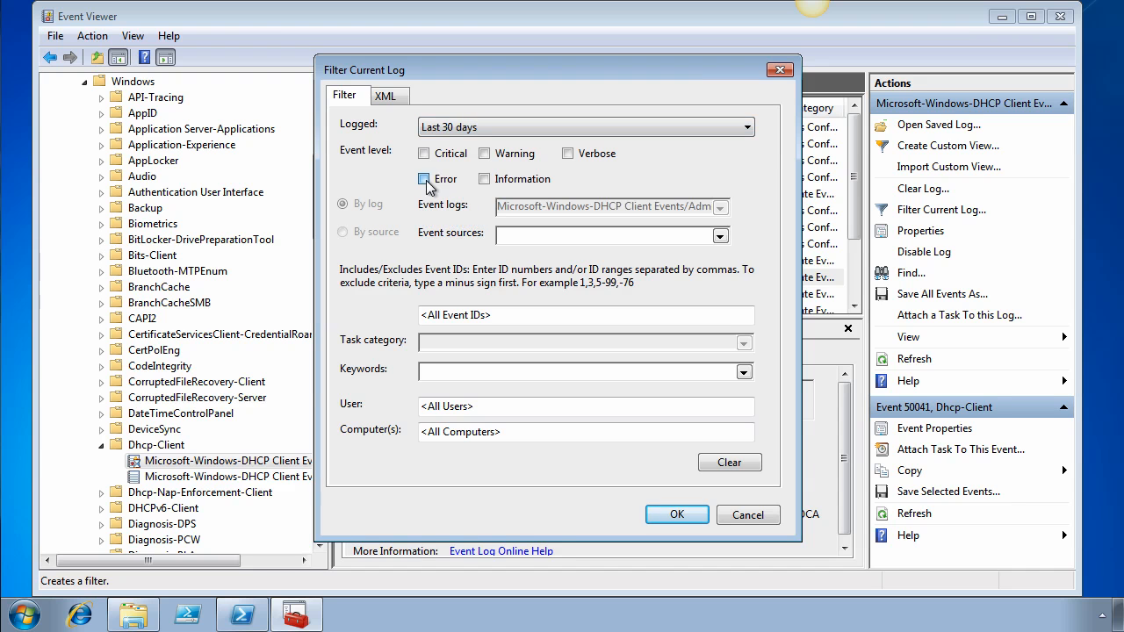
left_click(484, 153)
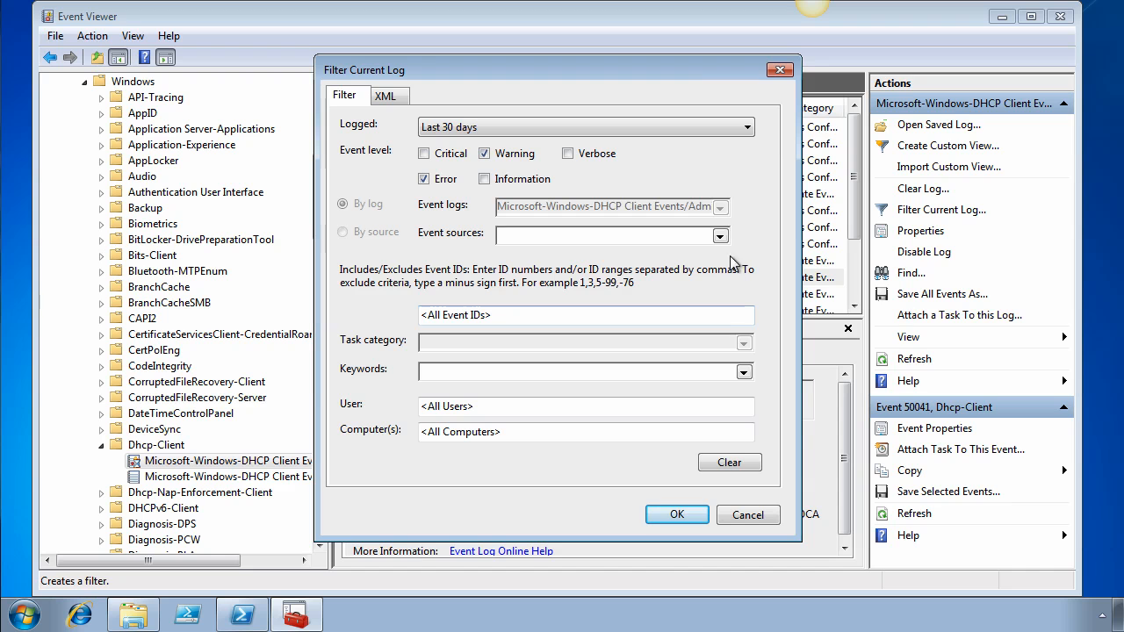
mouse_move(638, 213)
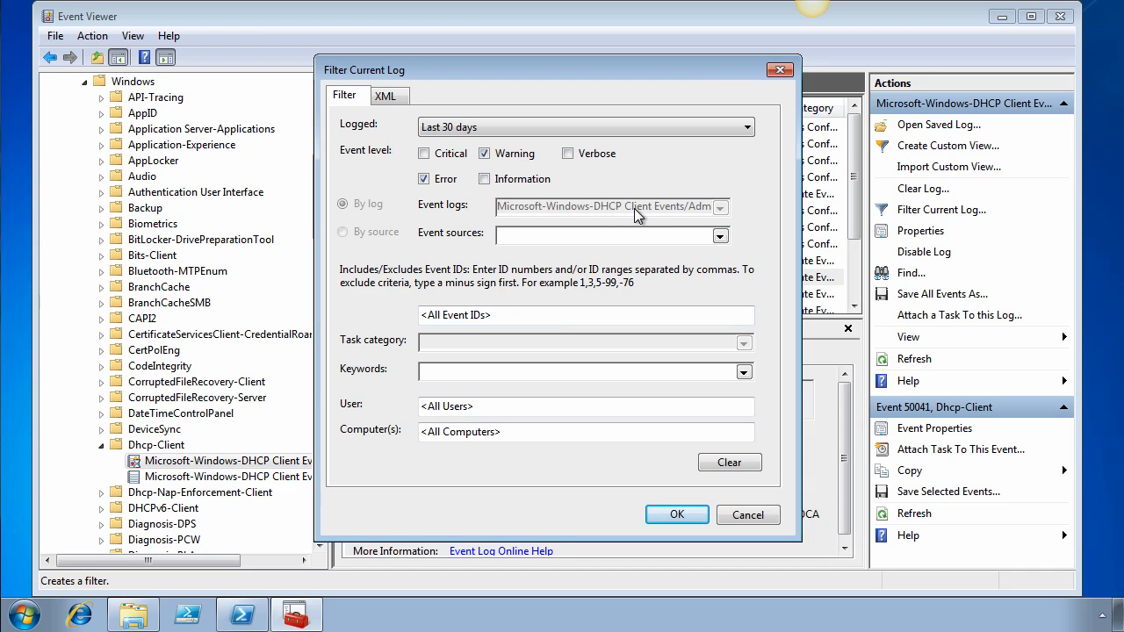
mouse_move(610, 213)
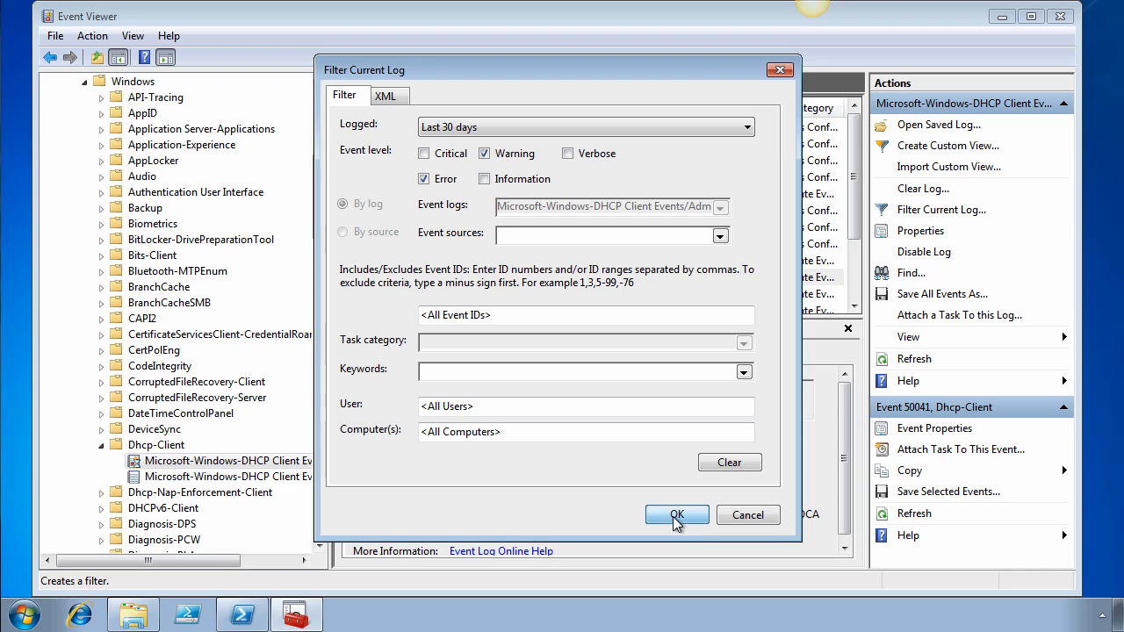
left_click(677, 515)
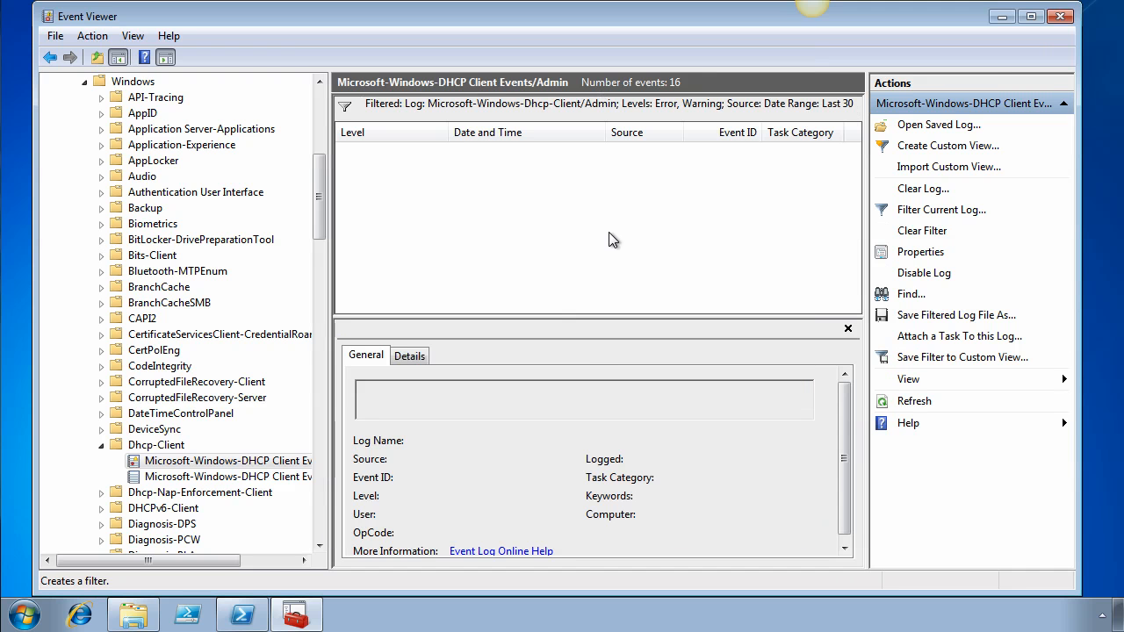
Step: Change the filter's Logged time range to Any time
left_click(941, 209)
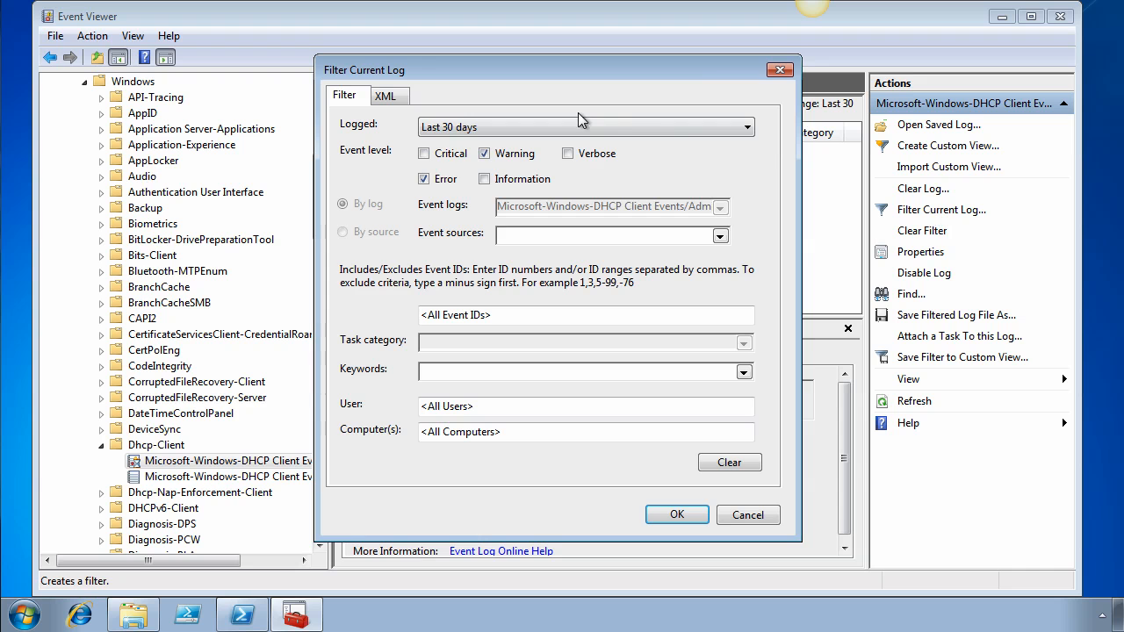
left_click(742, 126)
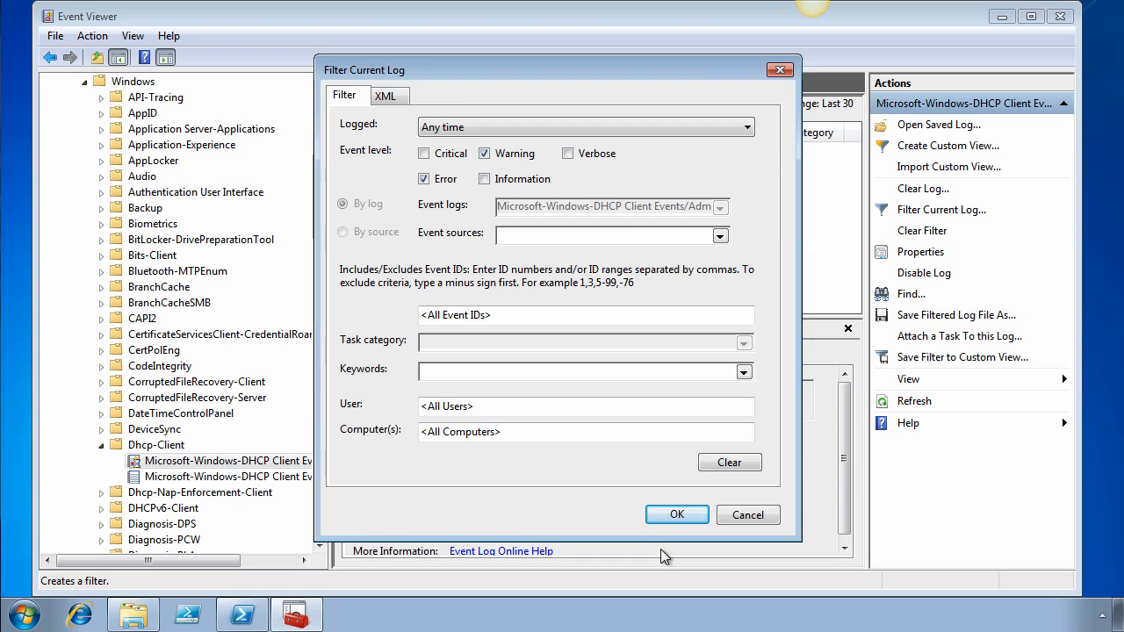
left_click(677, 515)
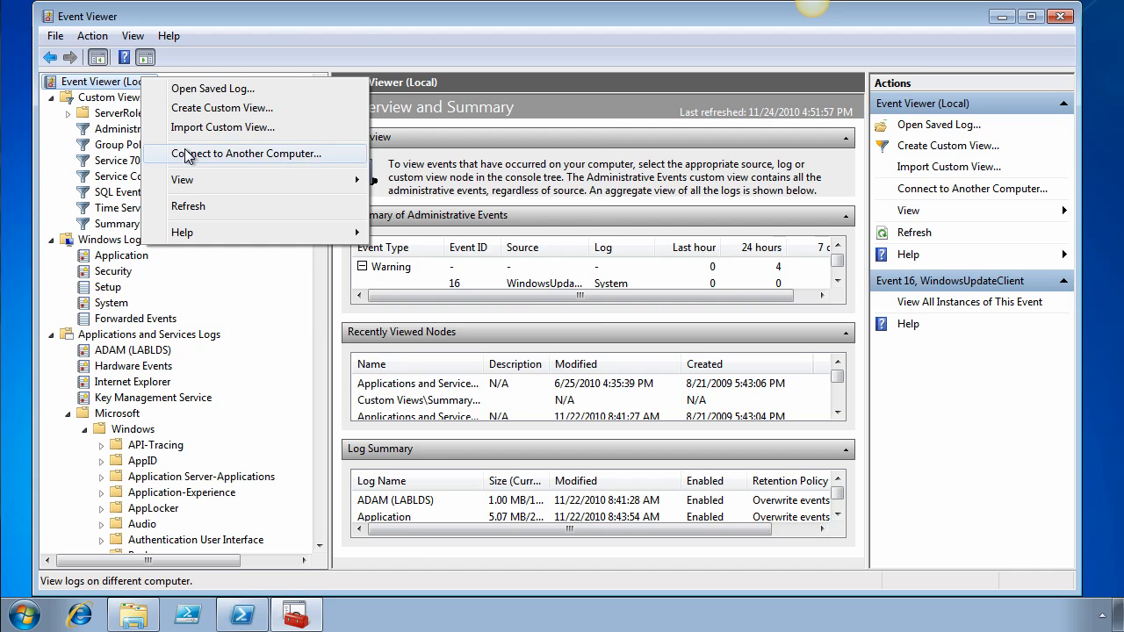
Step: Connect Event Viewer to SERVER01 and expand its Windows Logs
left_click(246, 154)
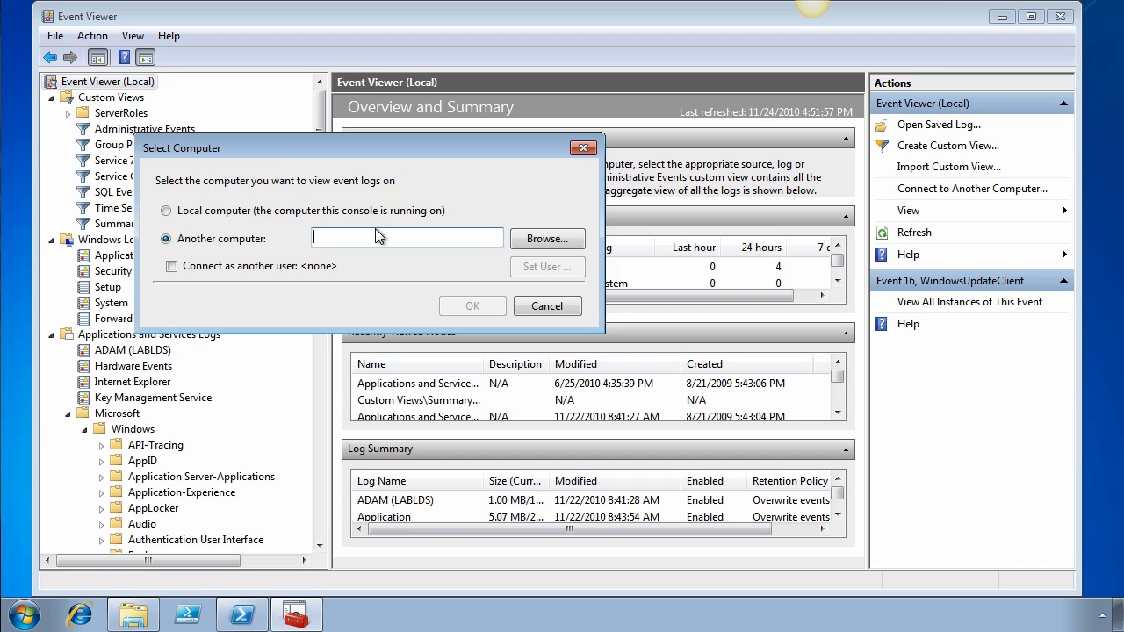
type("SERVER01")
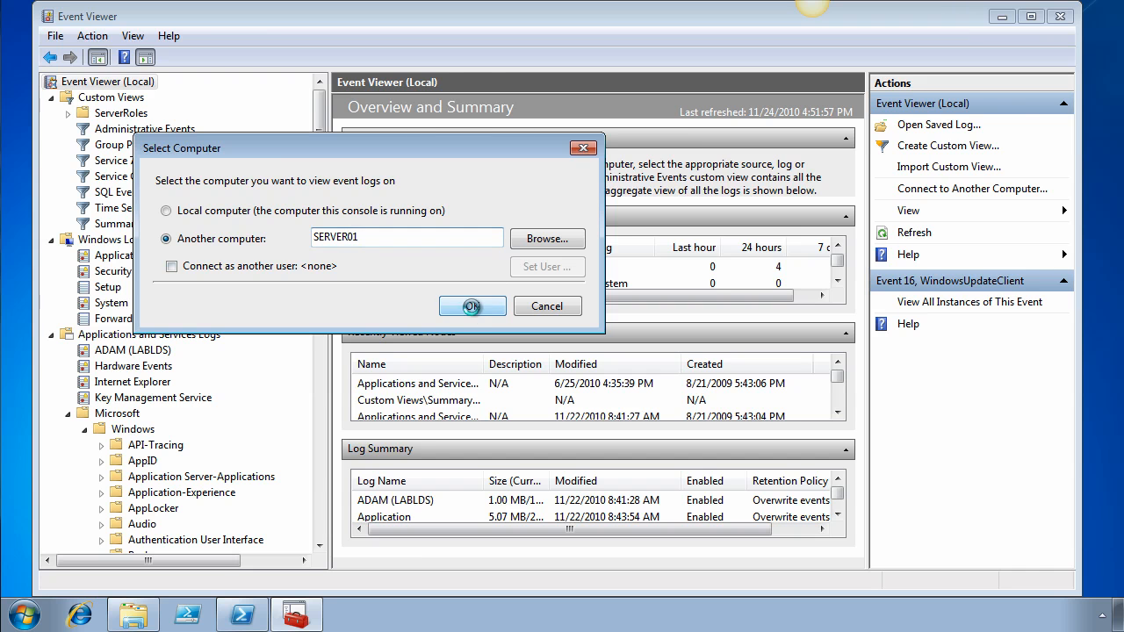
left_click(471, 307)
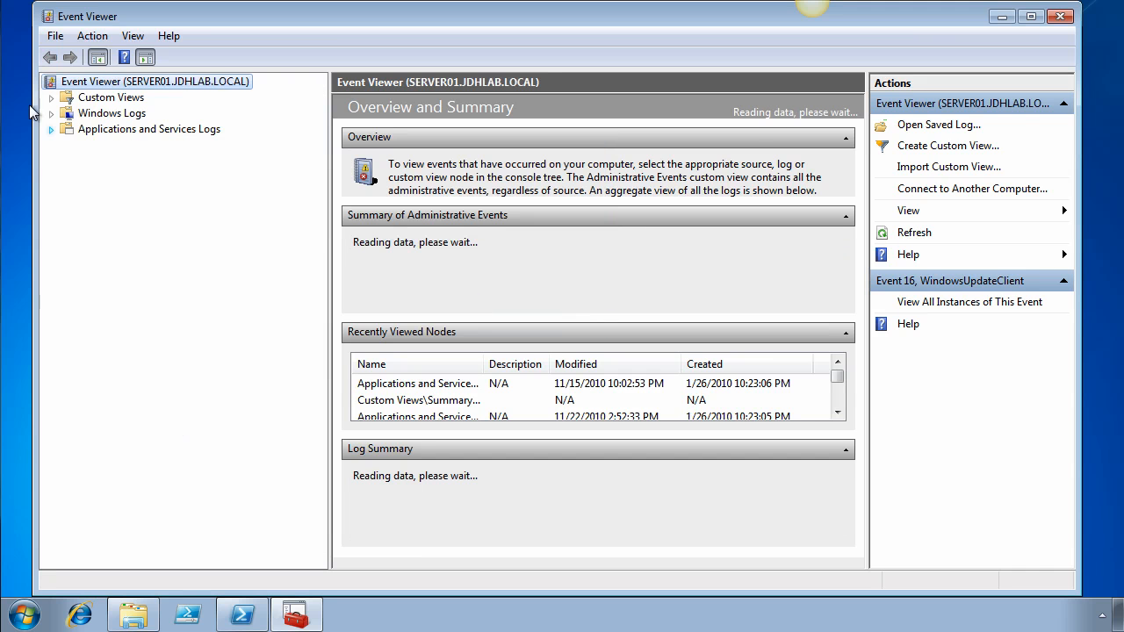
left_click(52, 112)
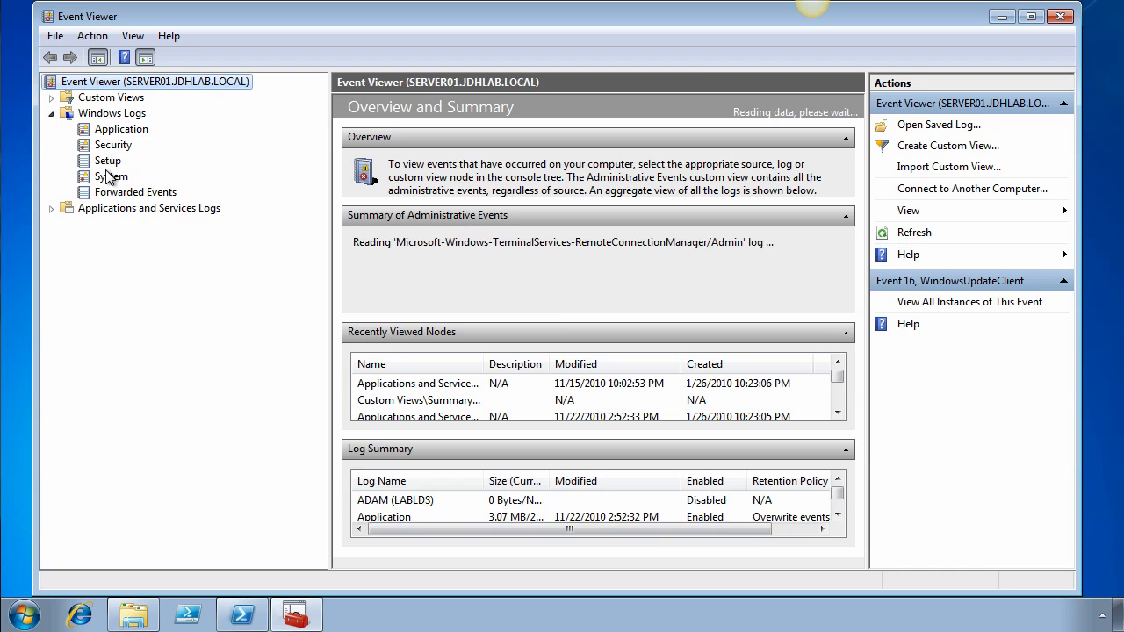
Step: Open SERVER01's System log, then the SQL Events custom view with 75 SQLBrowser warnings
left_click(111, 176)
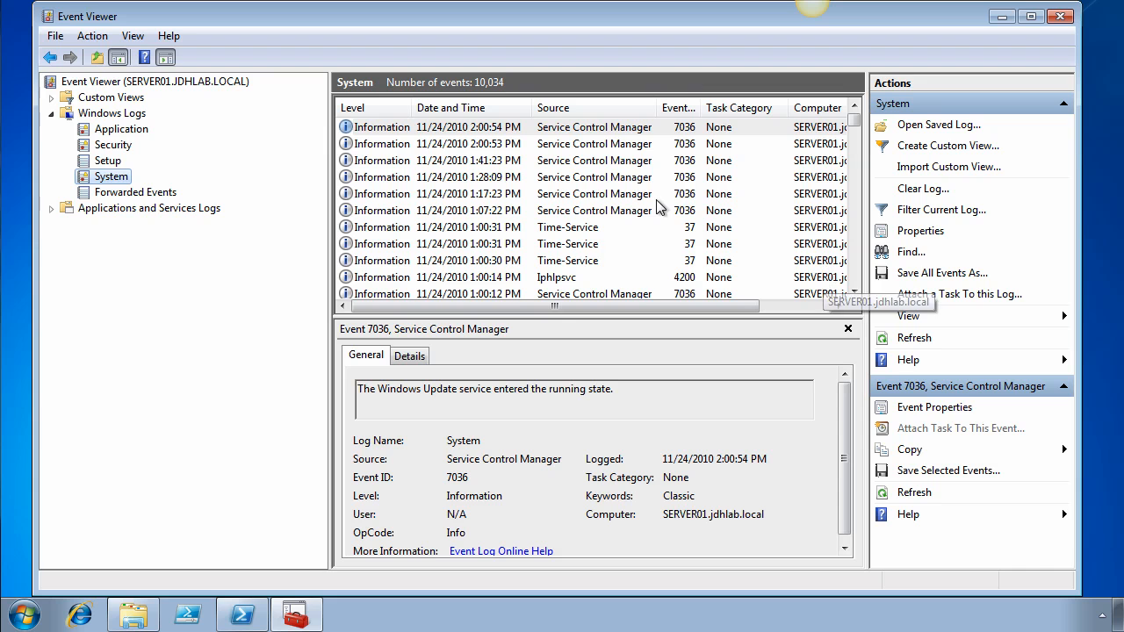
mouse_move(941, 215)
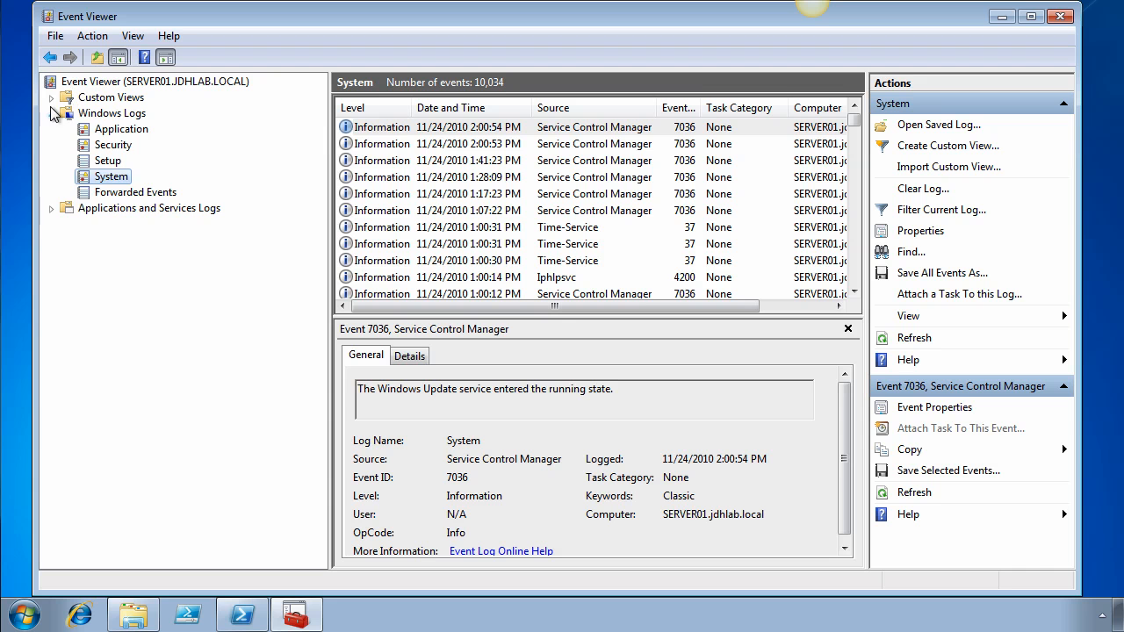
left_click(52, 97)
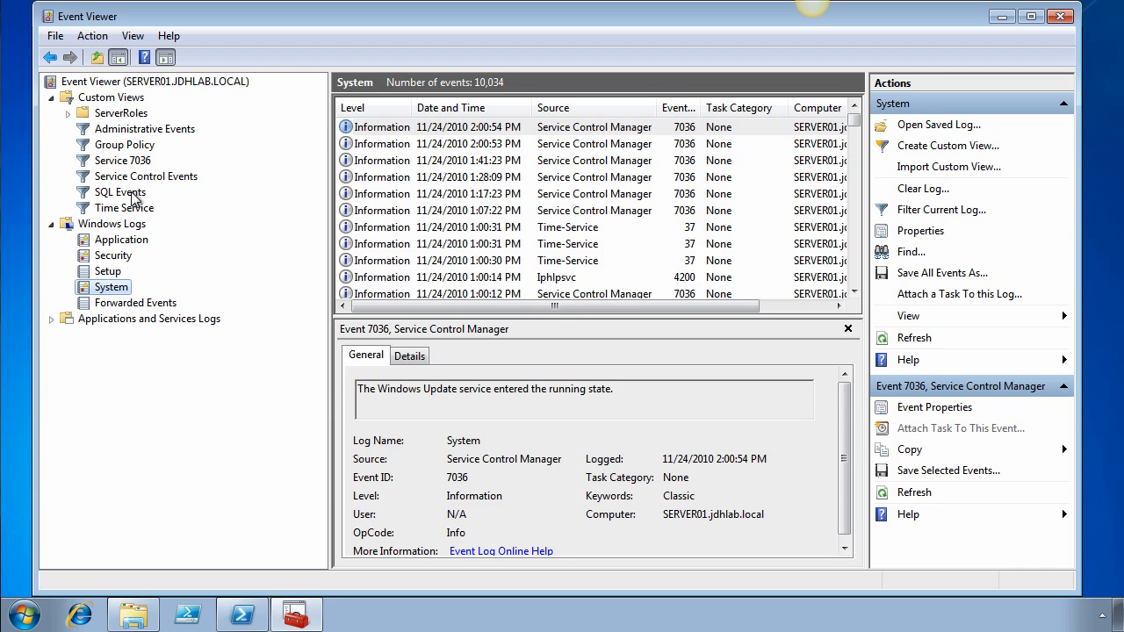
left_click(118, 192)
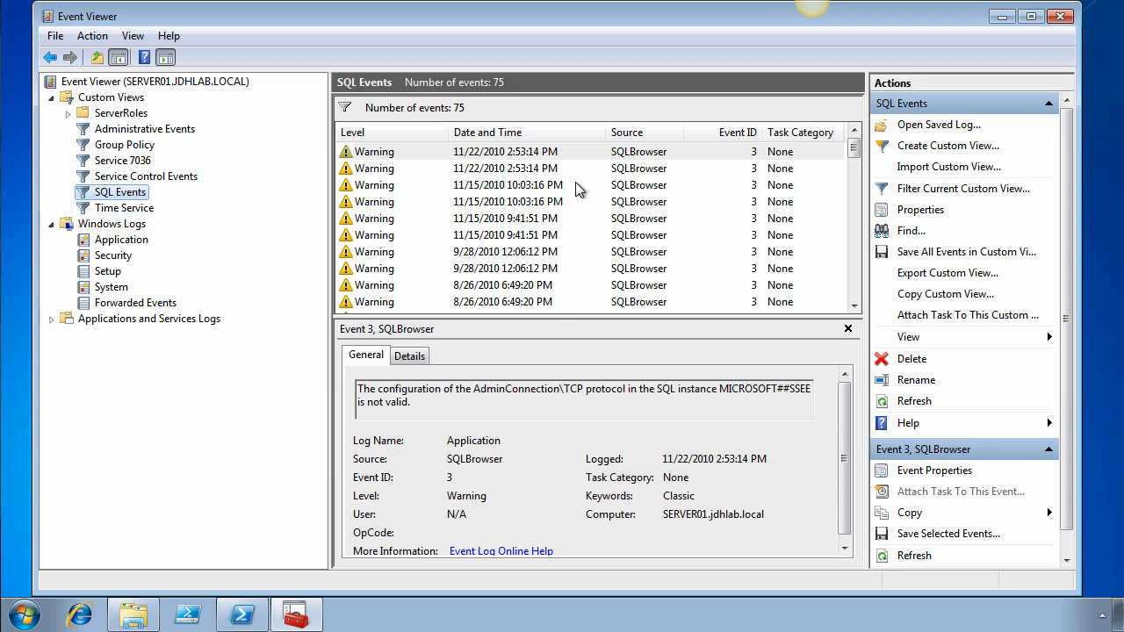
mouse_move(621, 184)
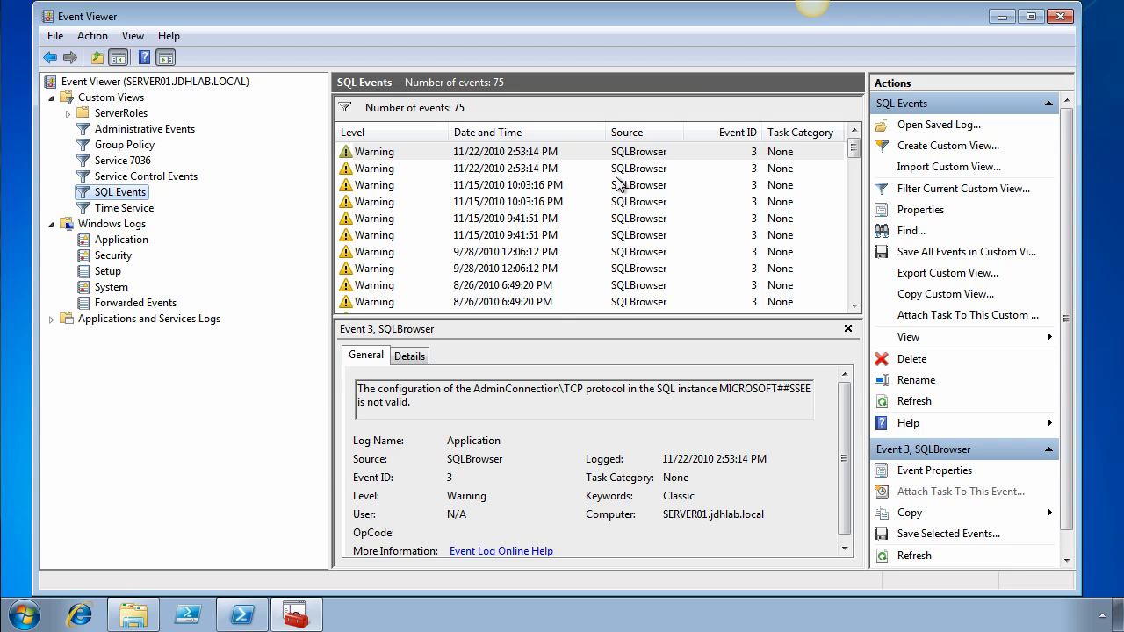
mouse_move(836, 168)
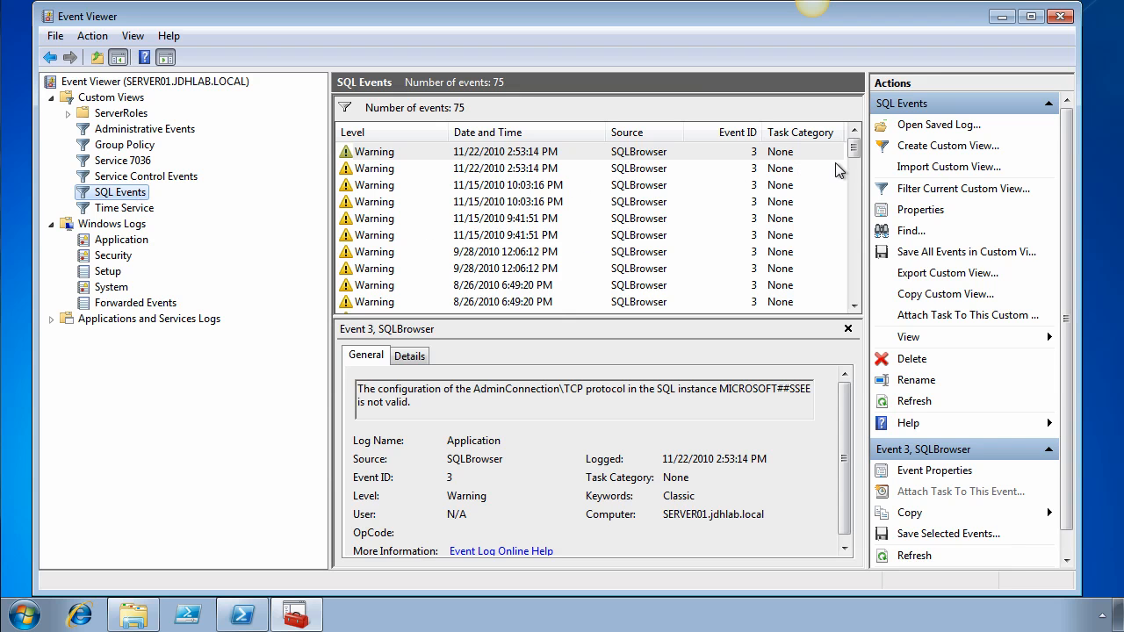
mouse_move(747, 194)
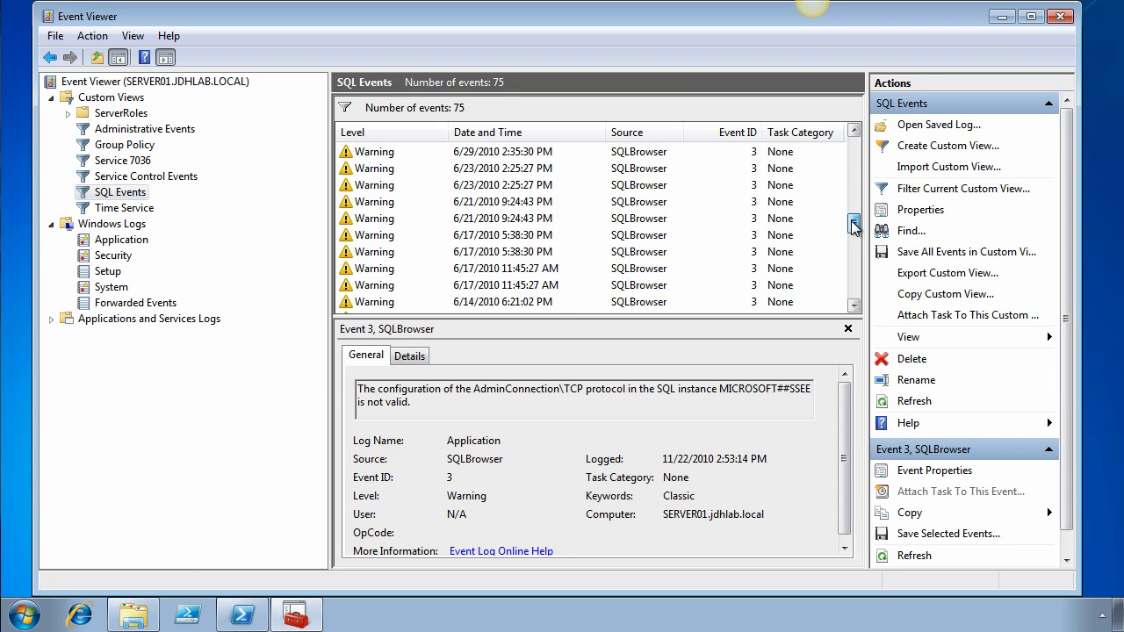
left_click_drag(852, 227, 852, 281)
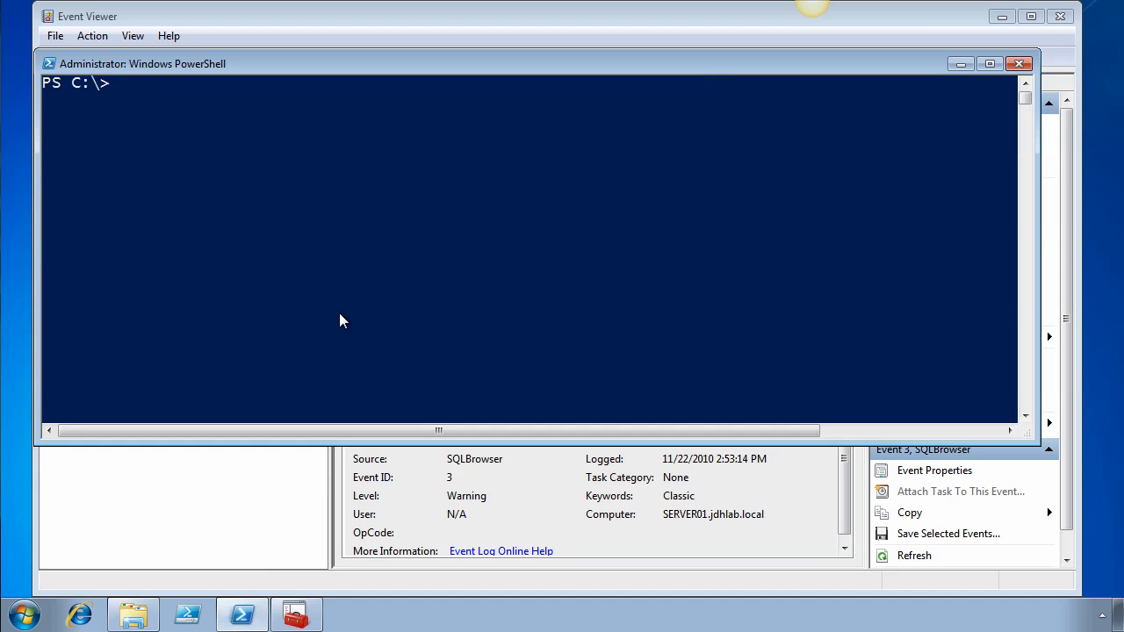
Step: Run get-eventlog system -newest 10 to list the newest System events
type("g")
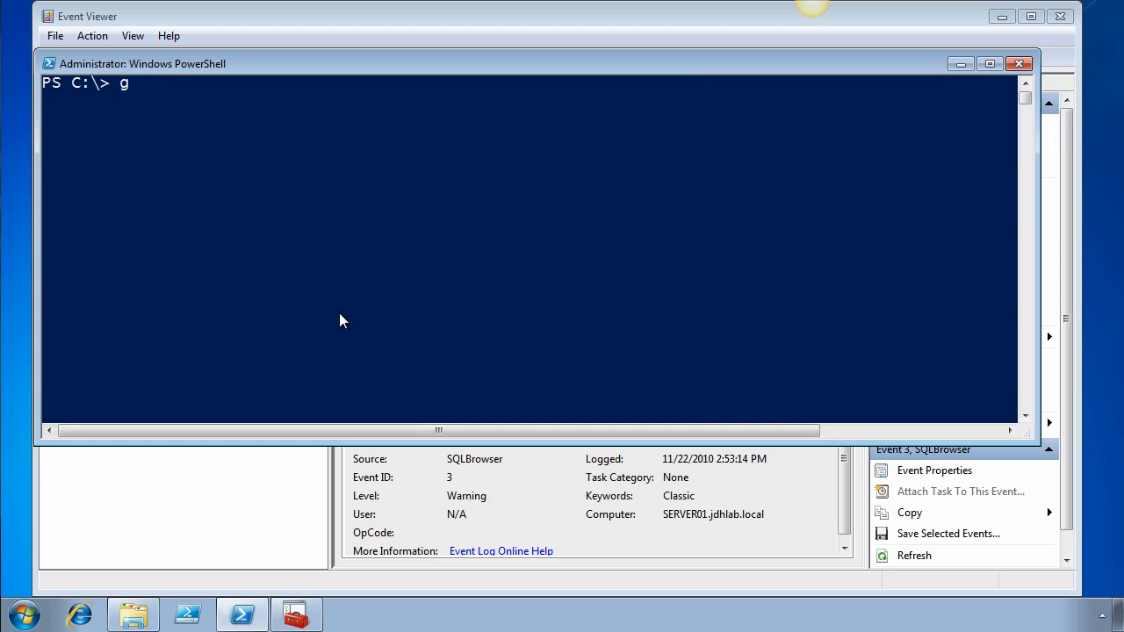
type("et-eventlog syste")
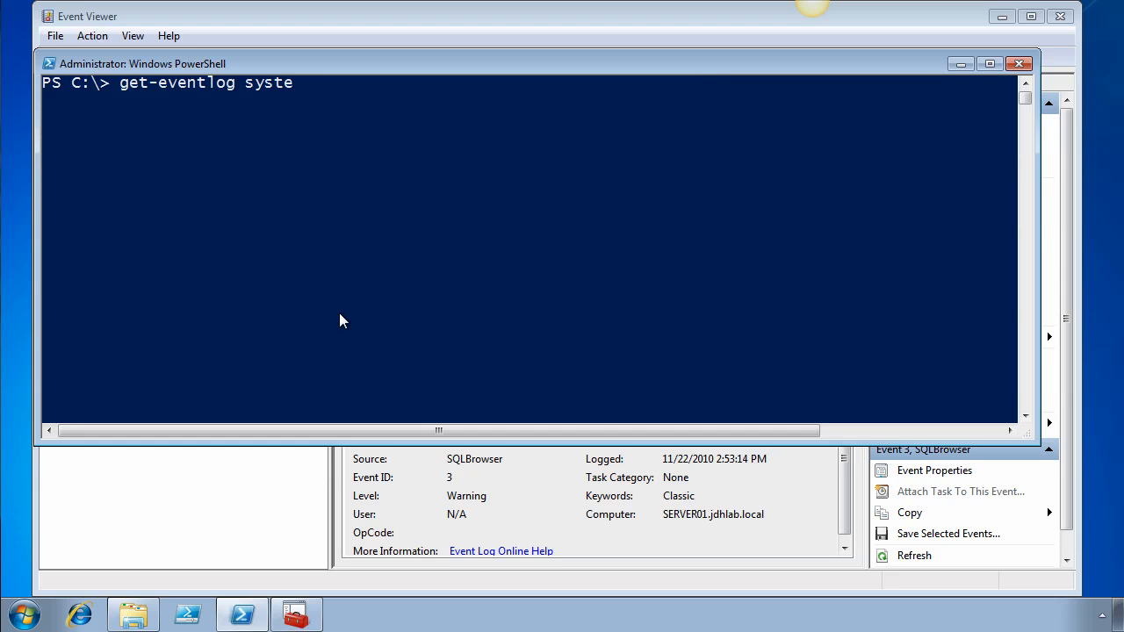
type("m -newest 10")
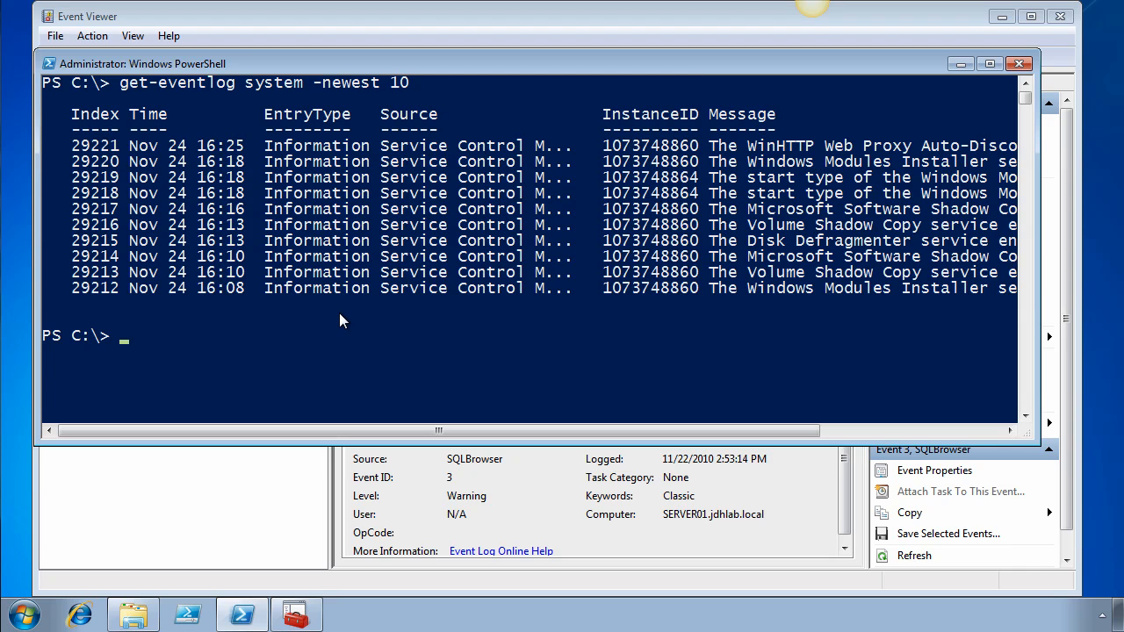
Step: Run get-winevent system -MaxEvents 10 to list the same events
type("get-=wn")
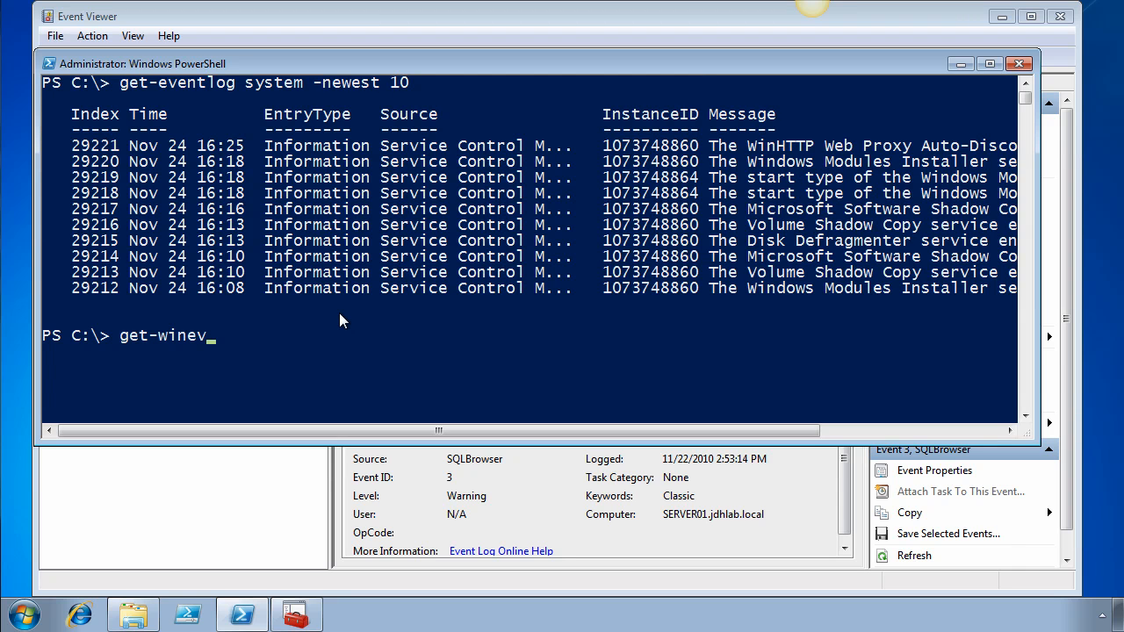
type("ent -")
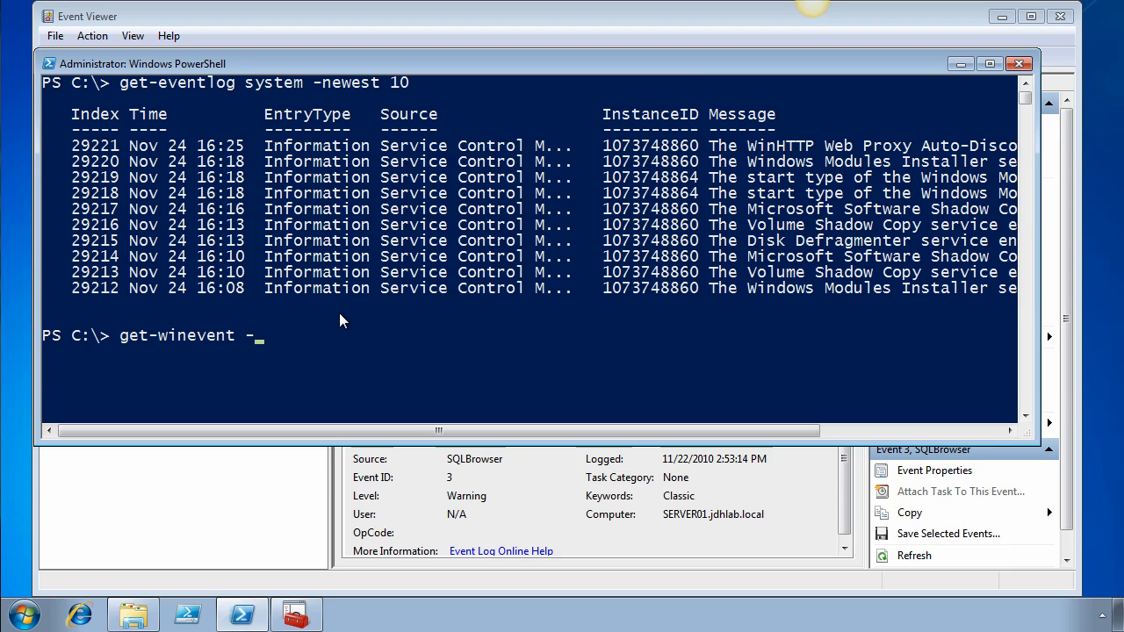
type("system")
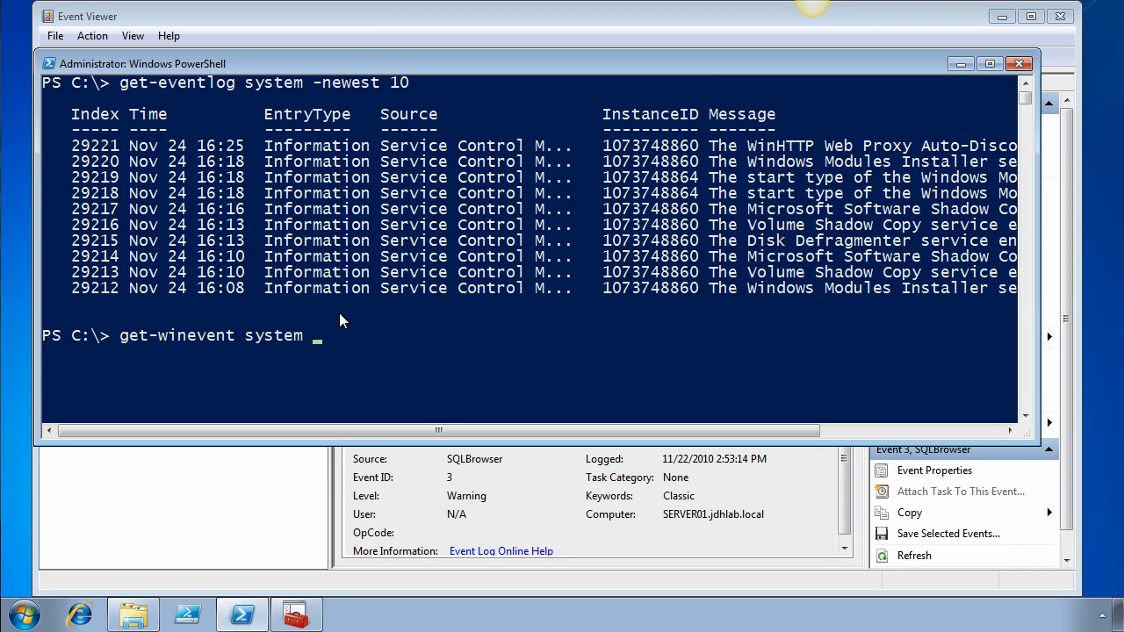
type("-")
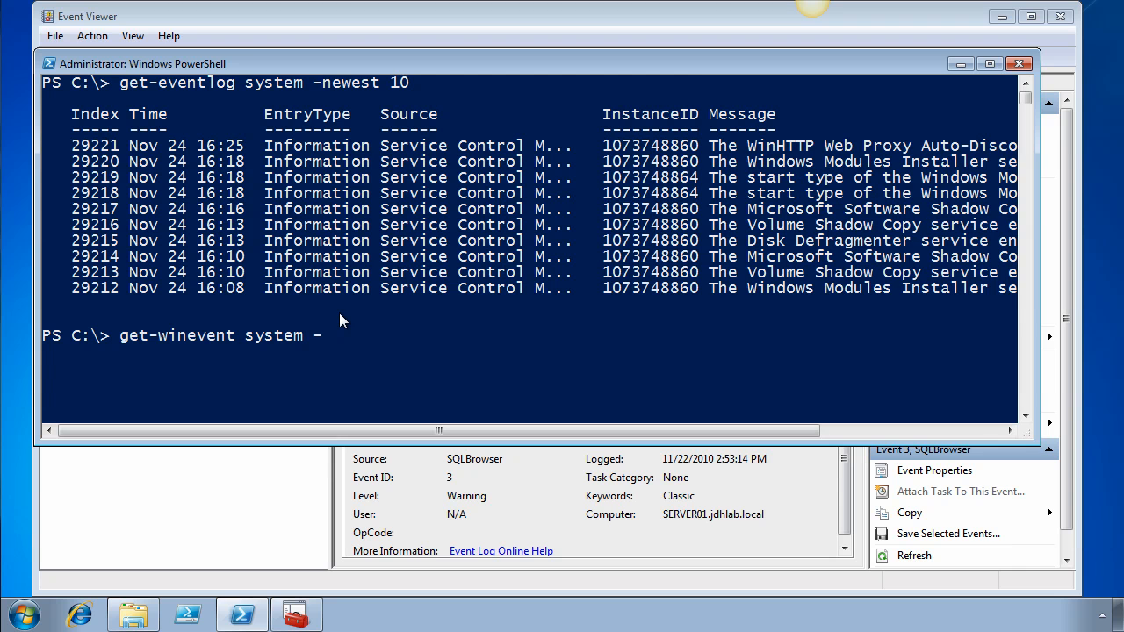
type("MaxEvents")
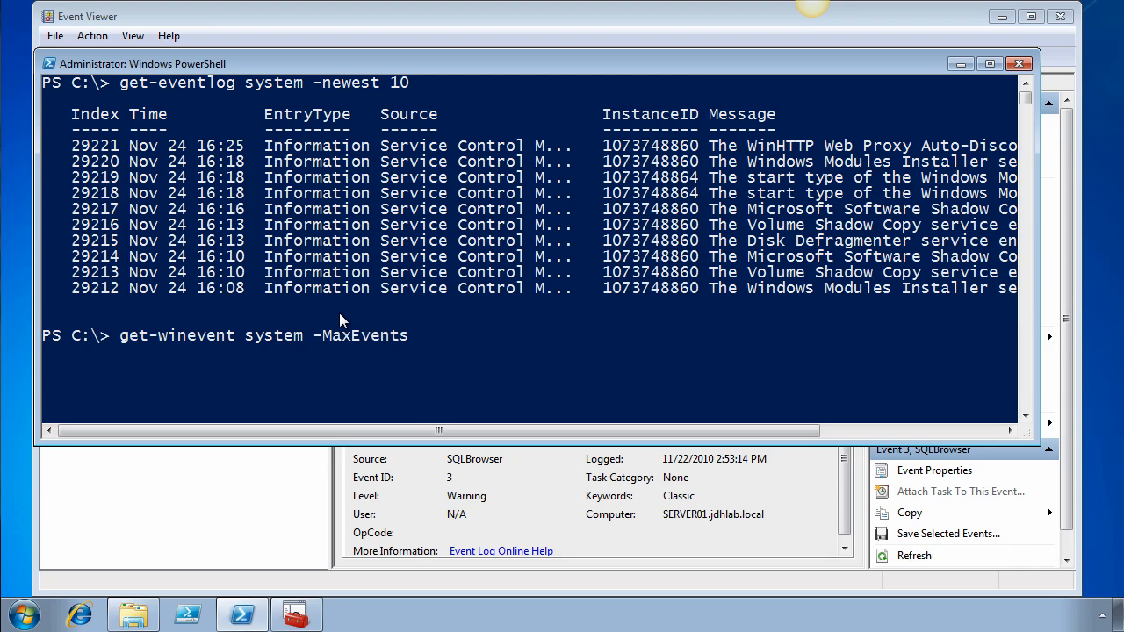
type("10")
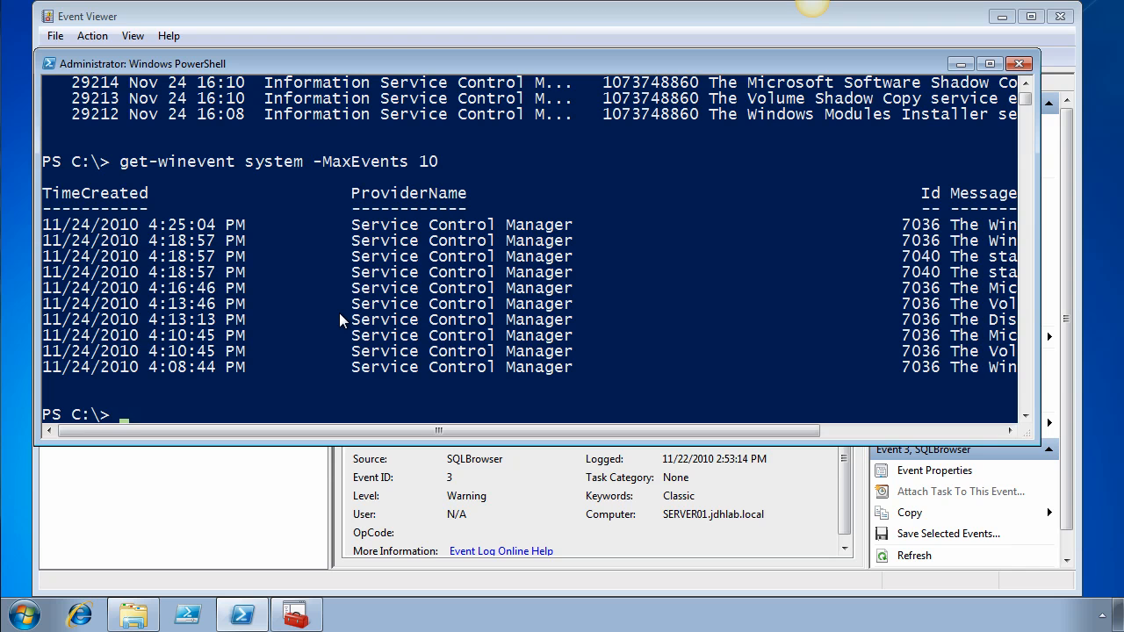
type("hel")
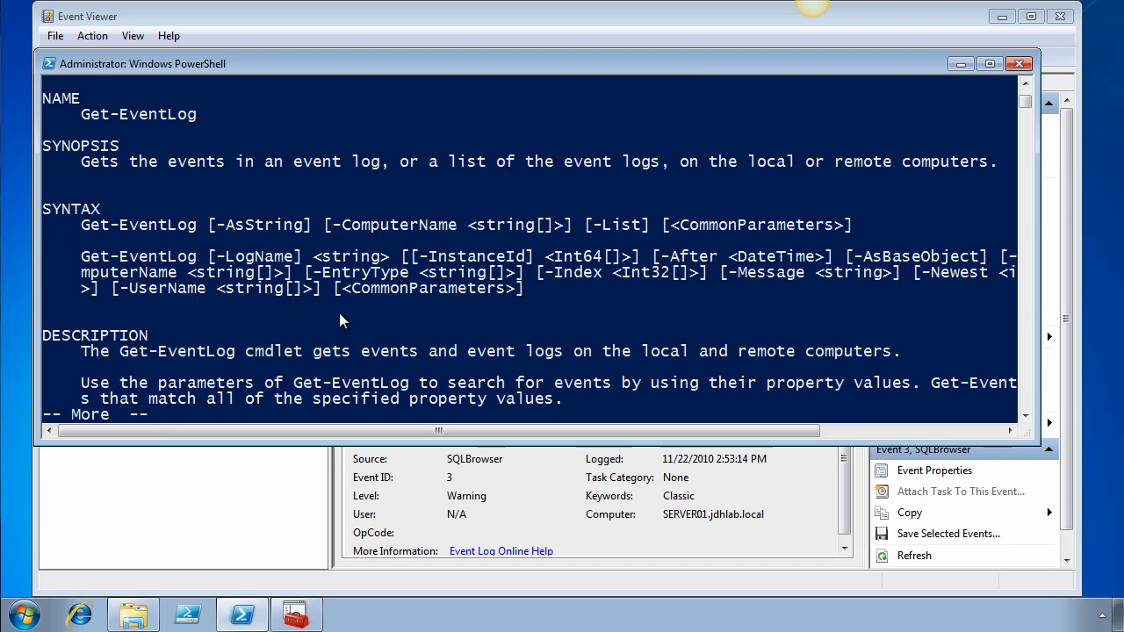
mouse_move(407, 291)
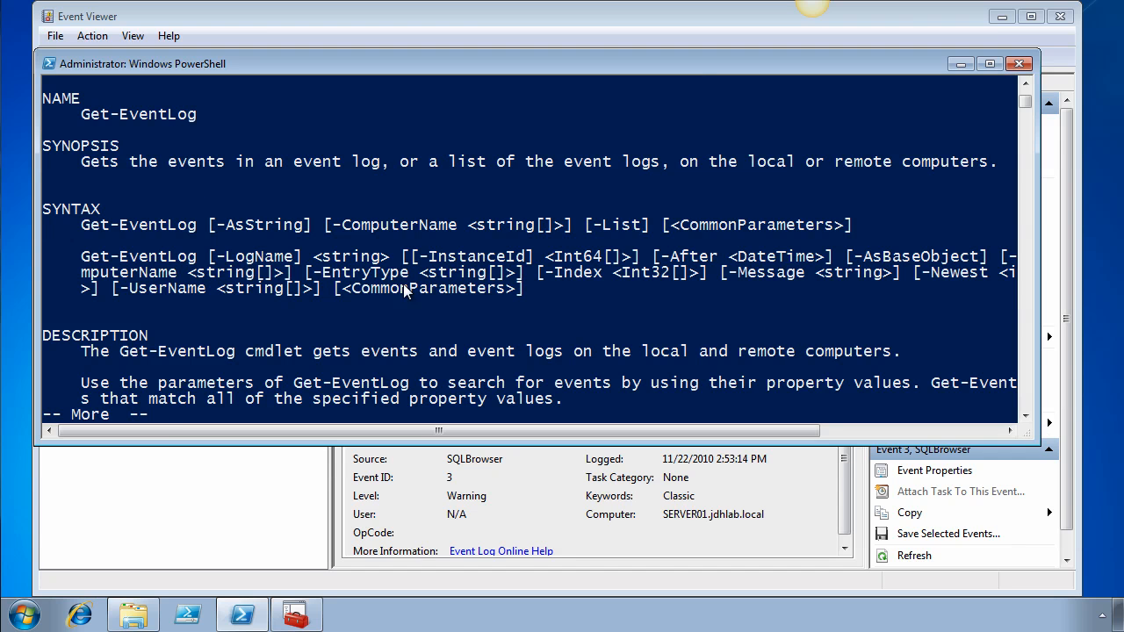
mouse_move(677, 287)
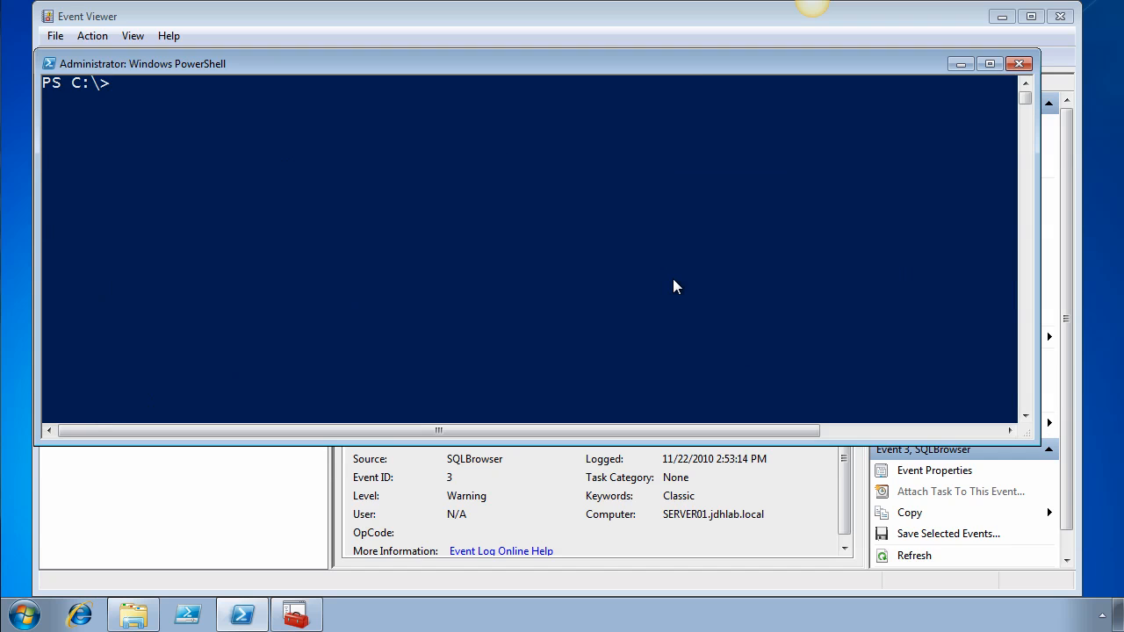
Step: Run get-eventlog system -EntryType error,warning -newest 10 | select source,message
type("get-eventlog system")
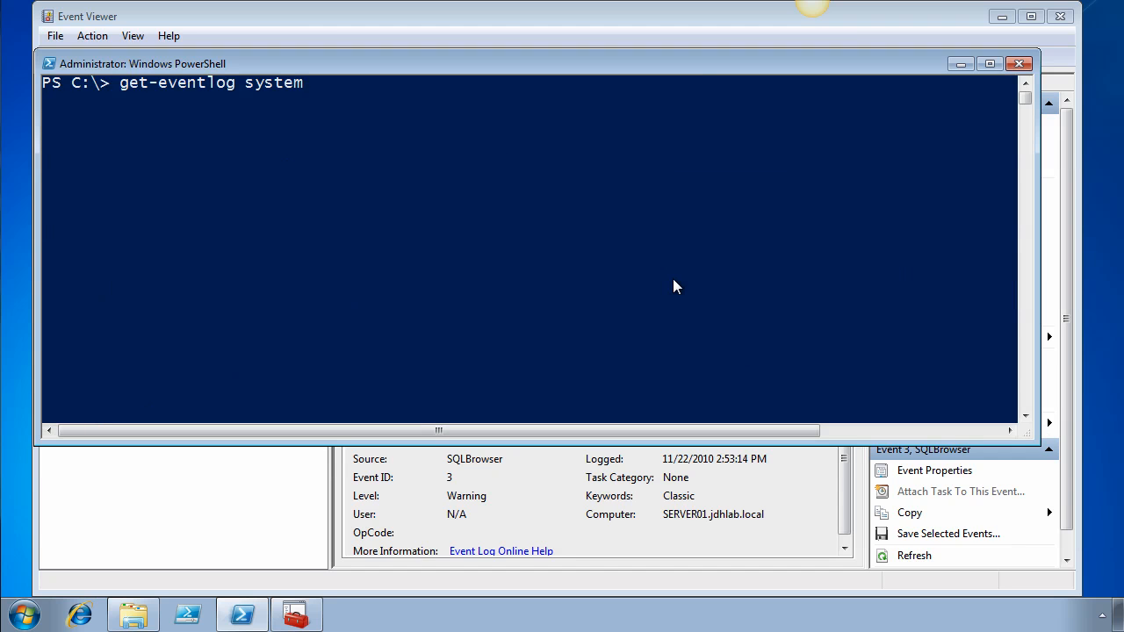
type("-EntryType")
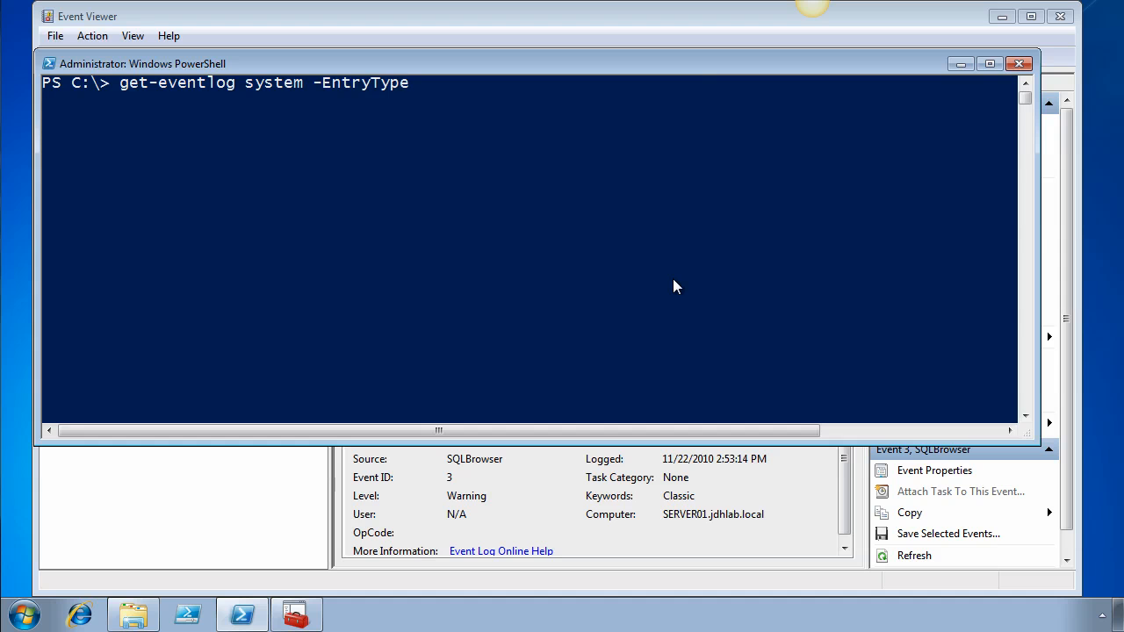
type("error")
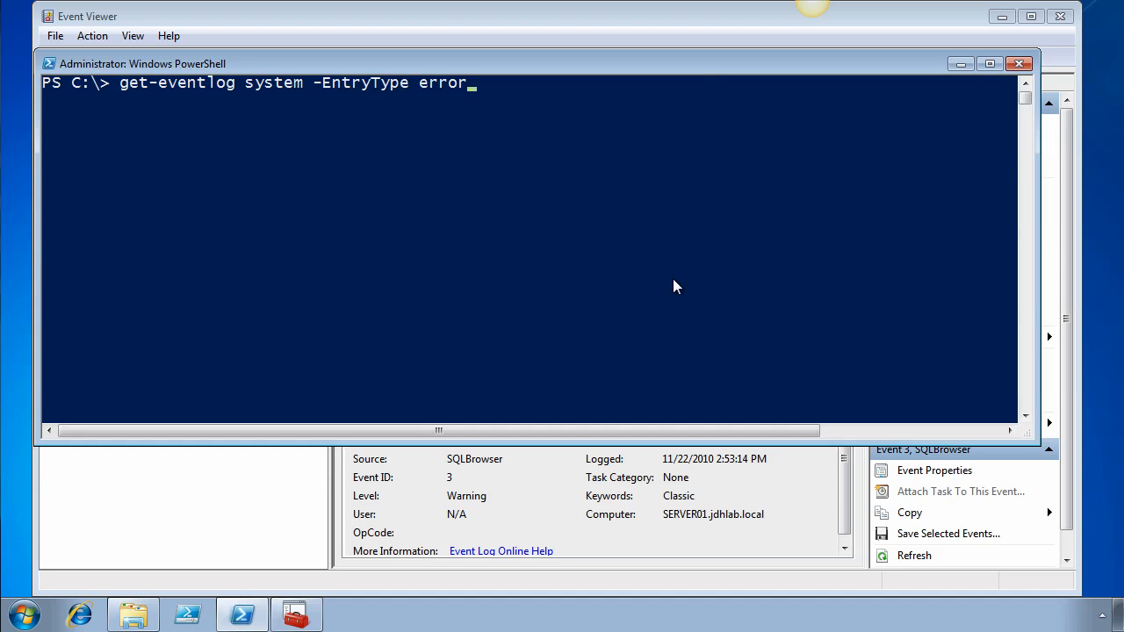
type(",w")
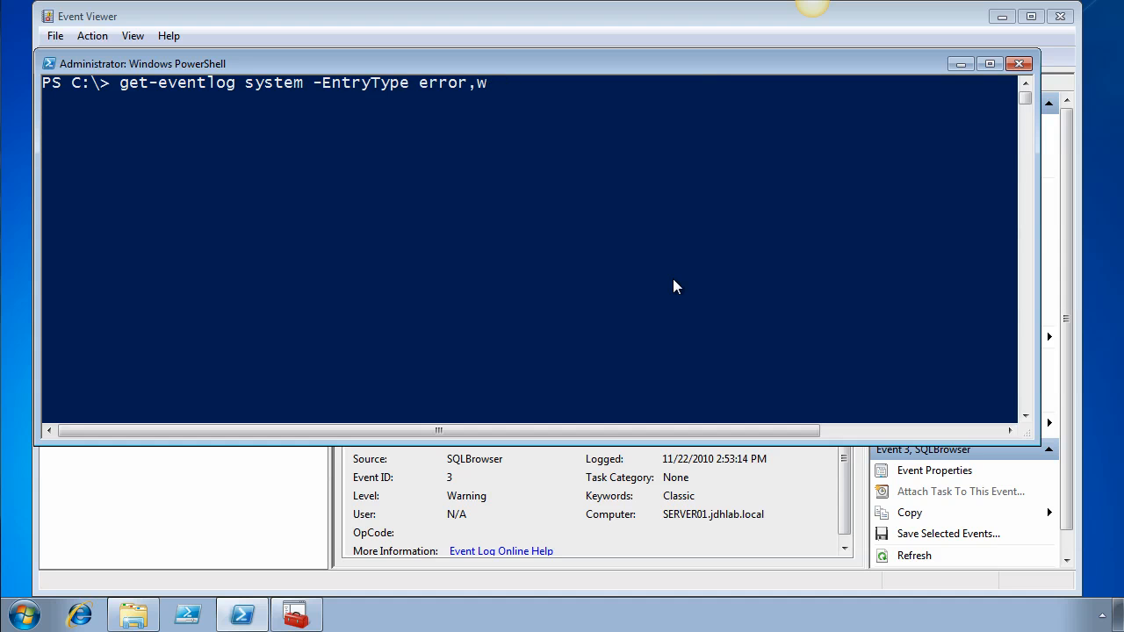
type("arning -ne")
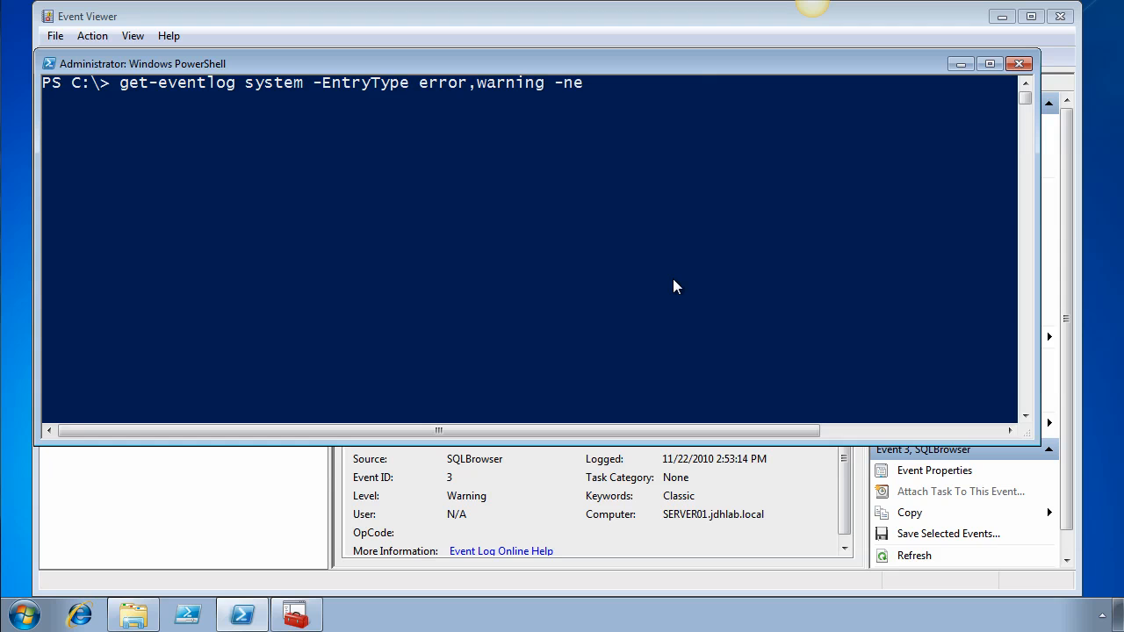
type("west")
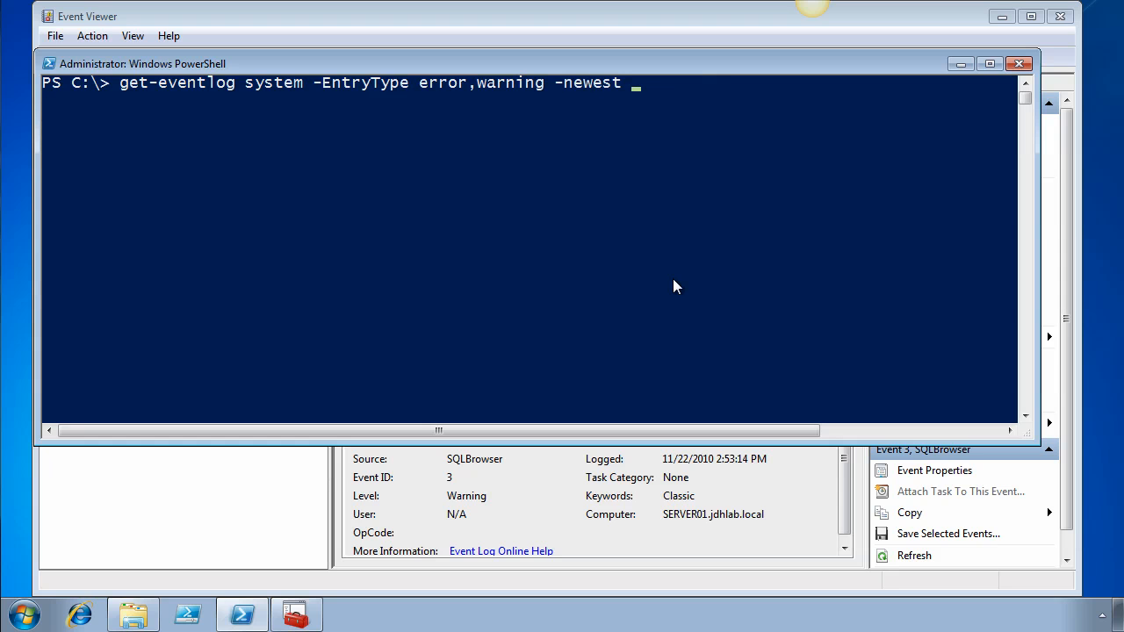
type("10 | sele")
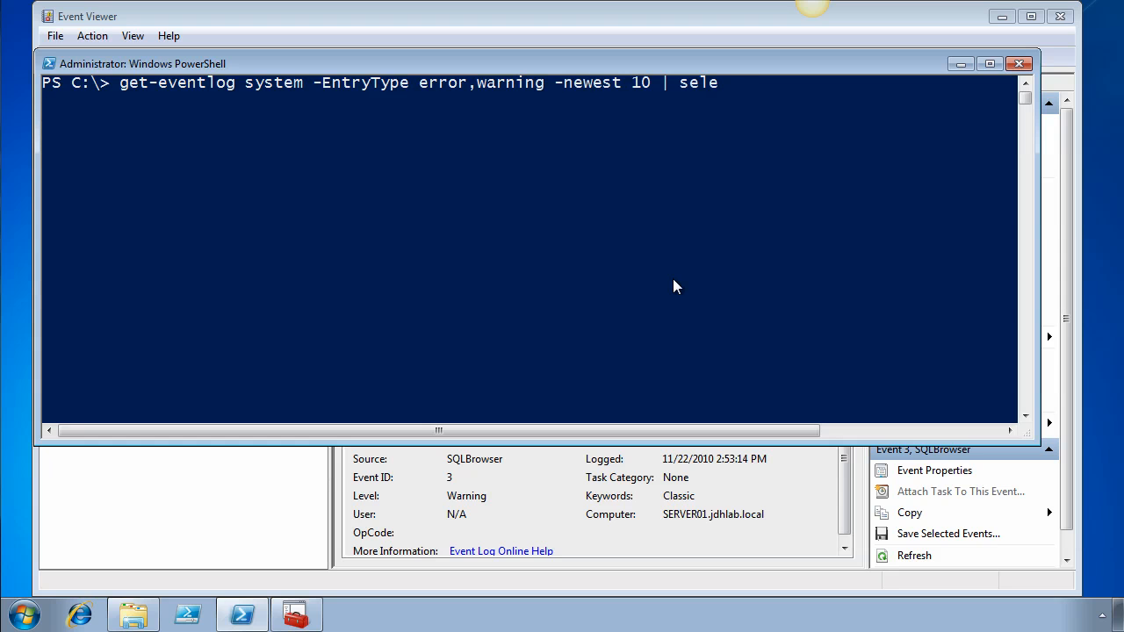
type("ct")
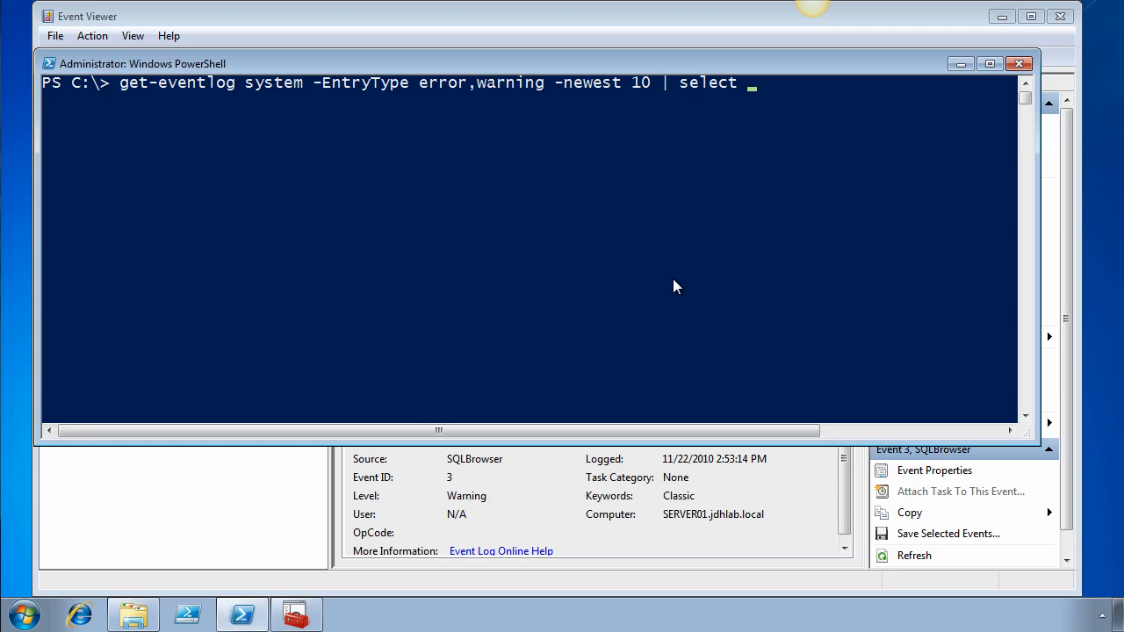
type("sour")
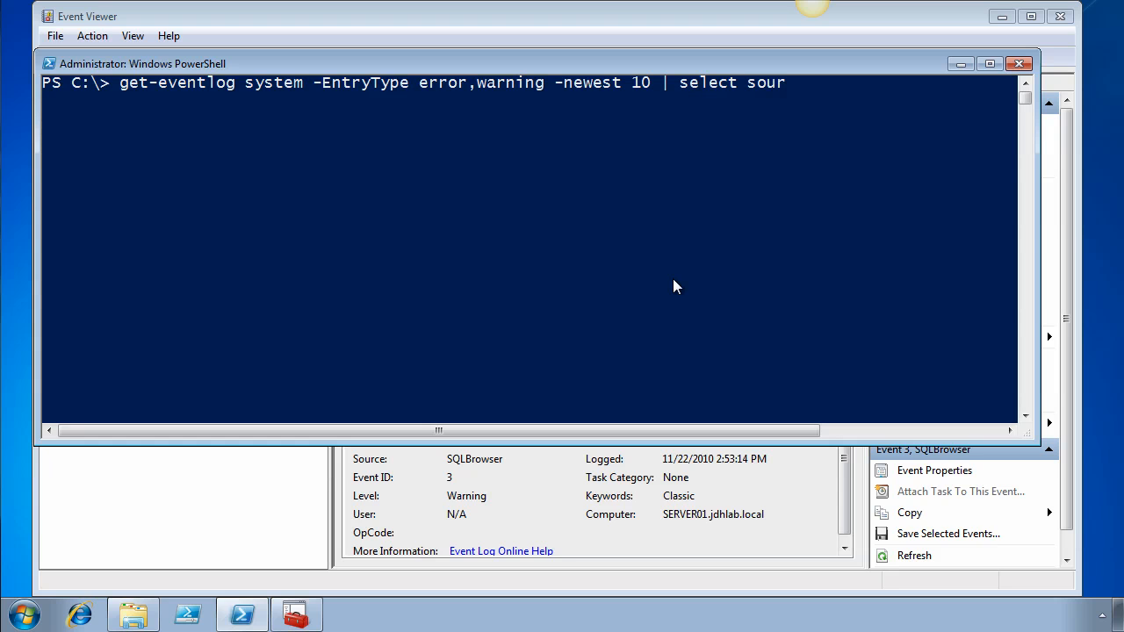
type("ce")
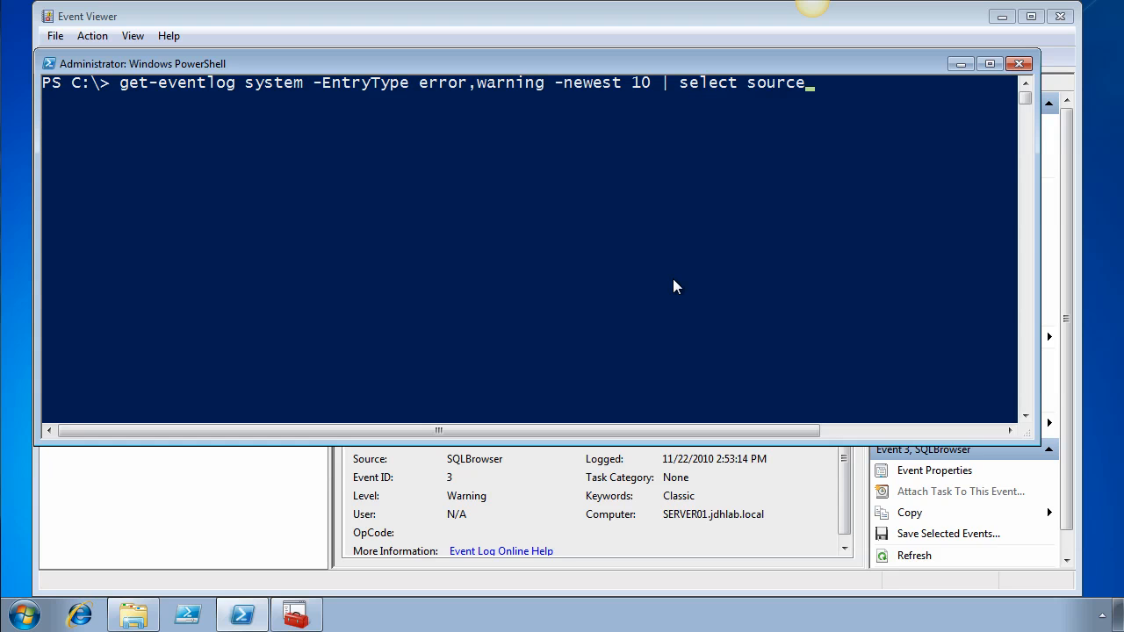
type(",message")
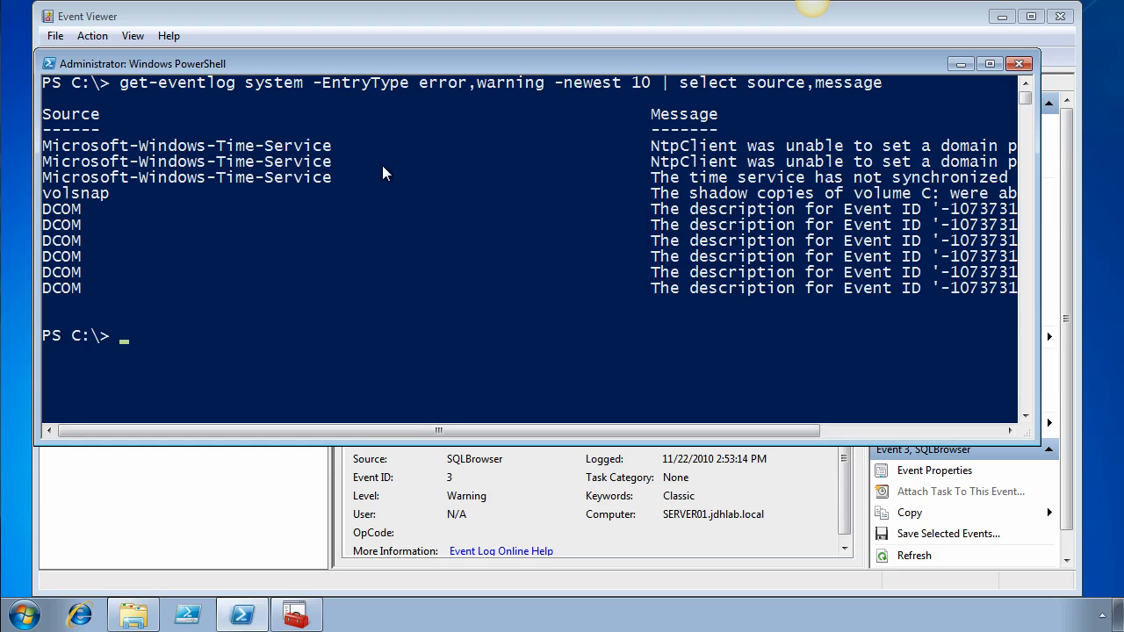
mouse_move(112, 219)
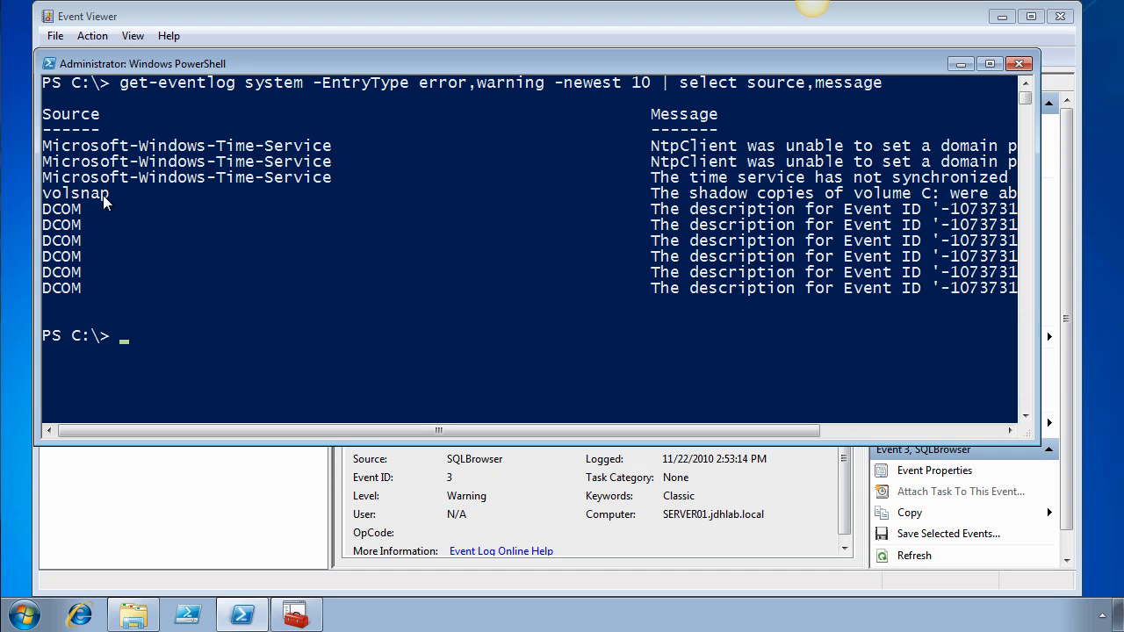
mouse_move(85, 239)
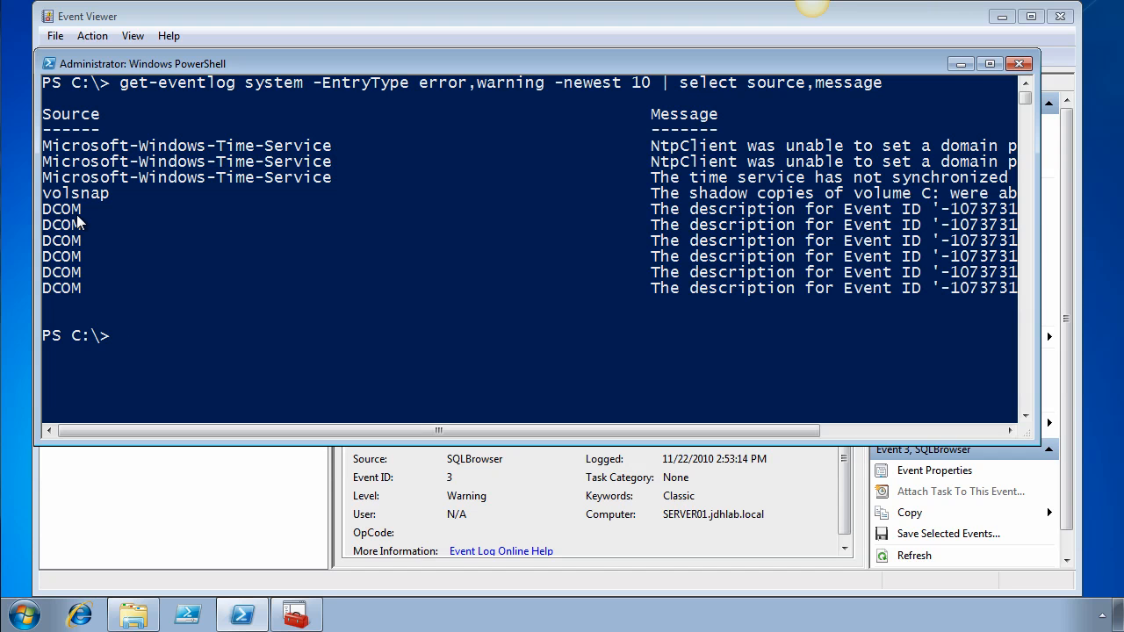
Step: Run help get-winevent -examples
type("get")
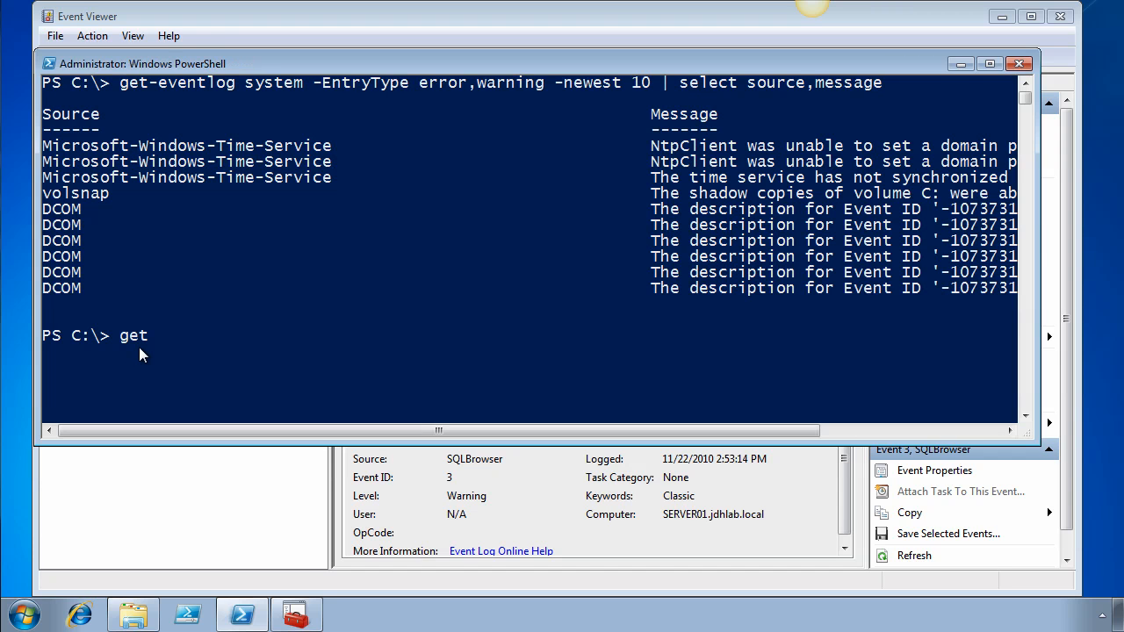
type("-winevent")
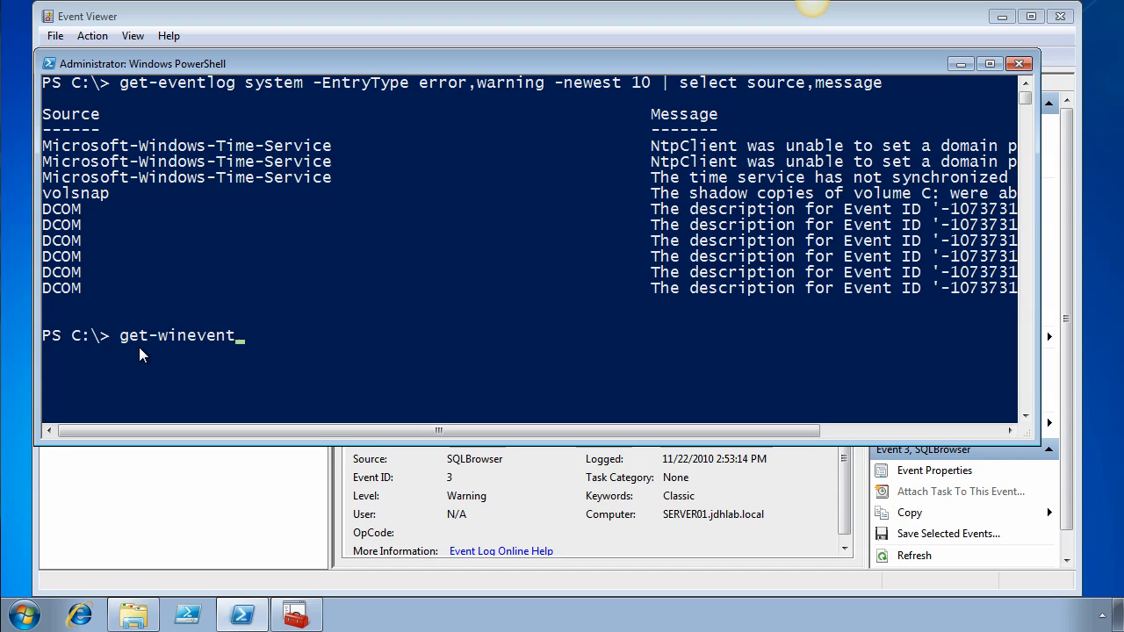
type("help")
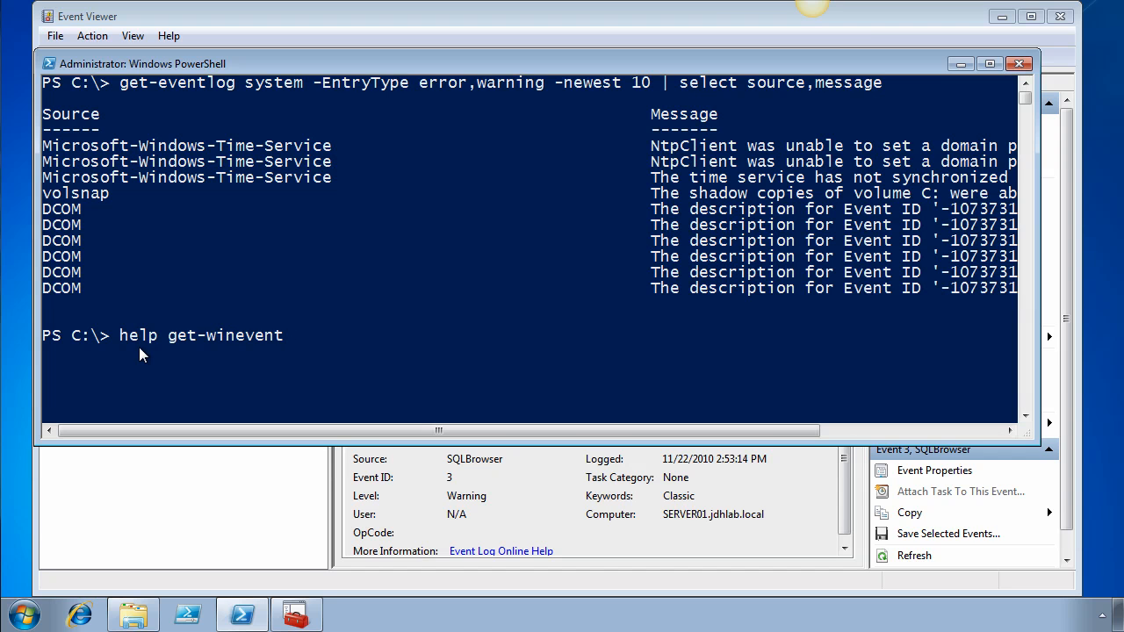
type("-ex")
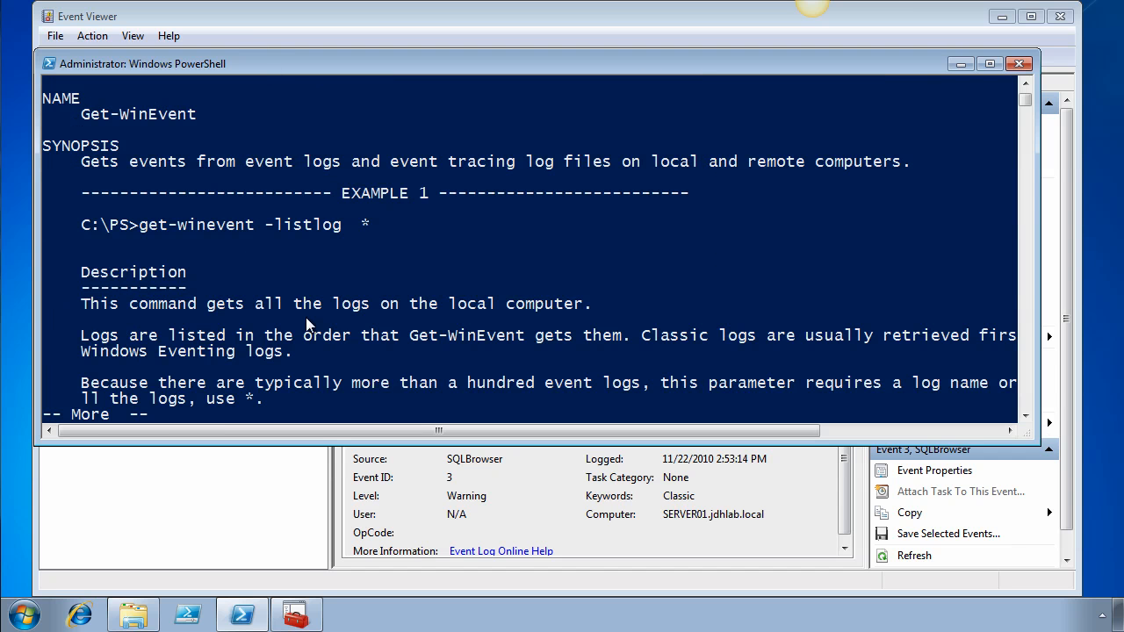
Step: Page to the filtering comparison example and select the FilterXML query string
key("Space")
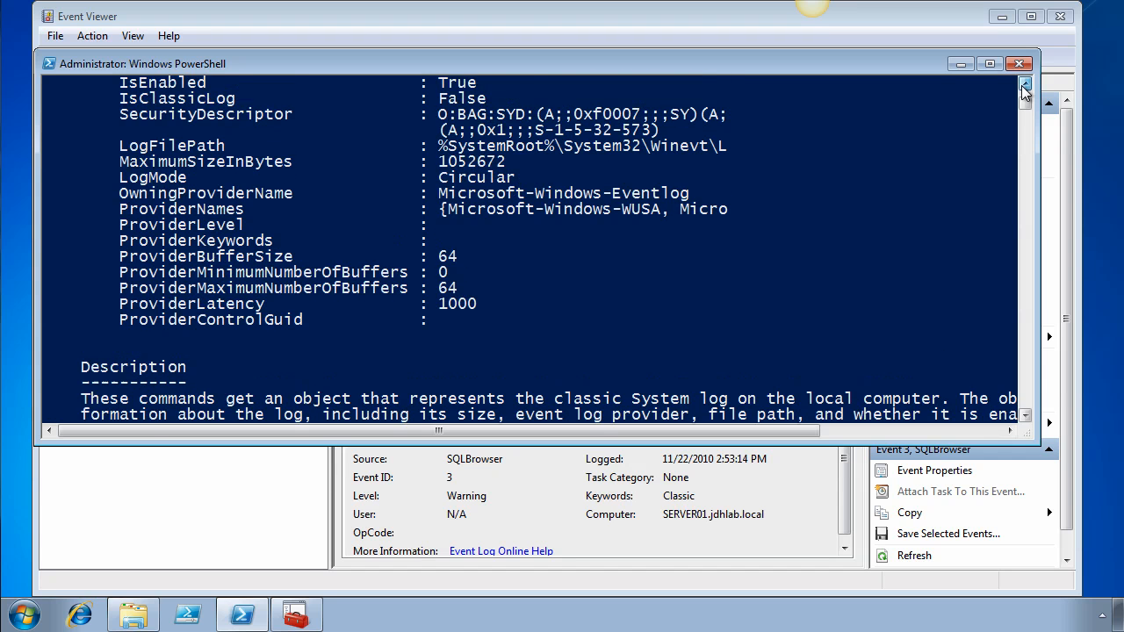
scroll("down", 3)
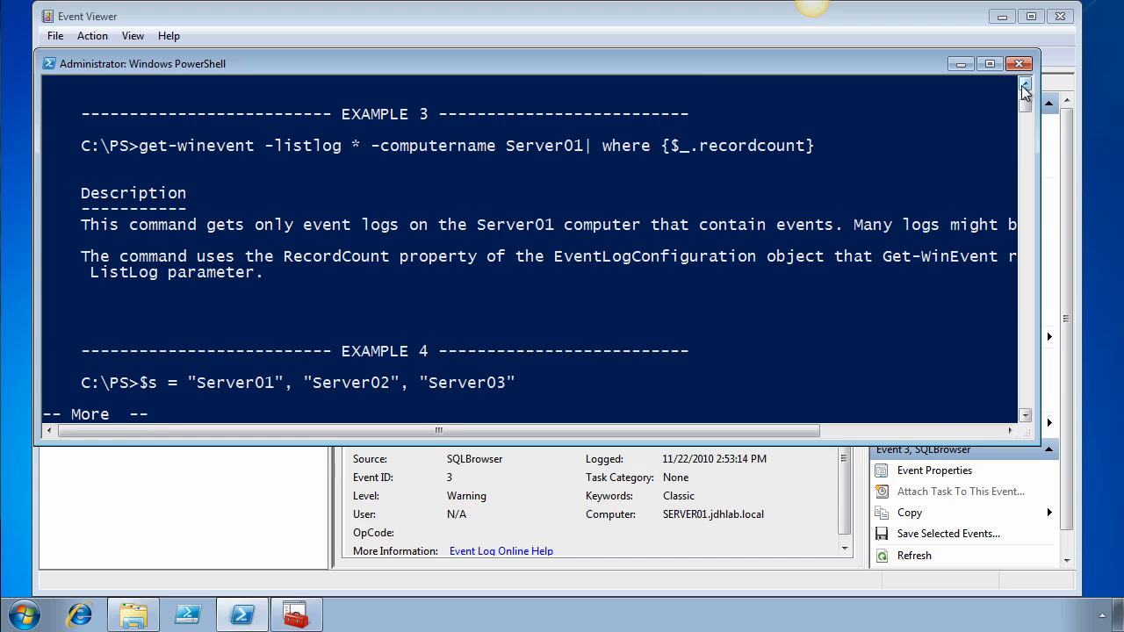
scroll("down", 3)
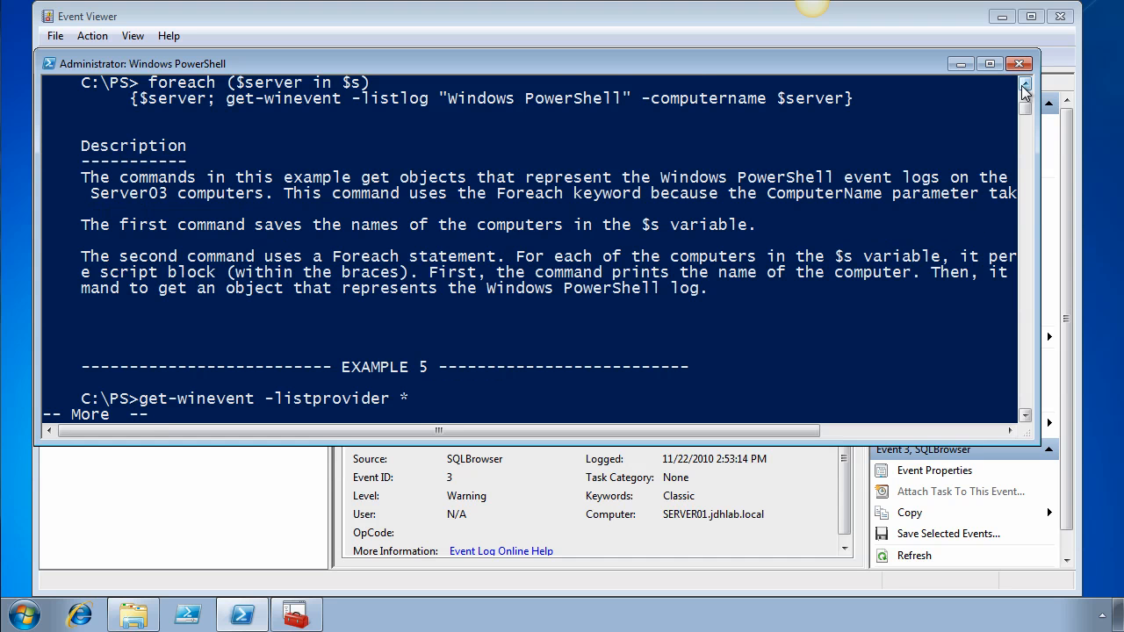
key("space")
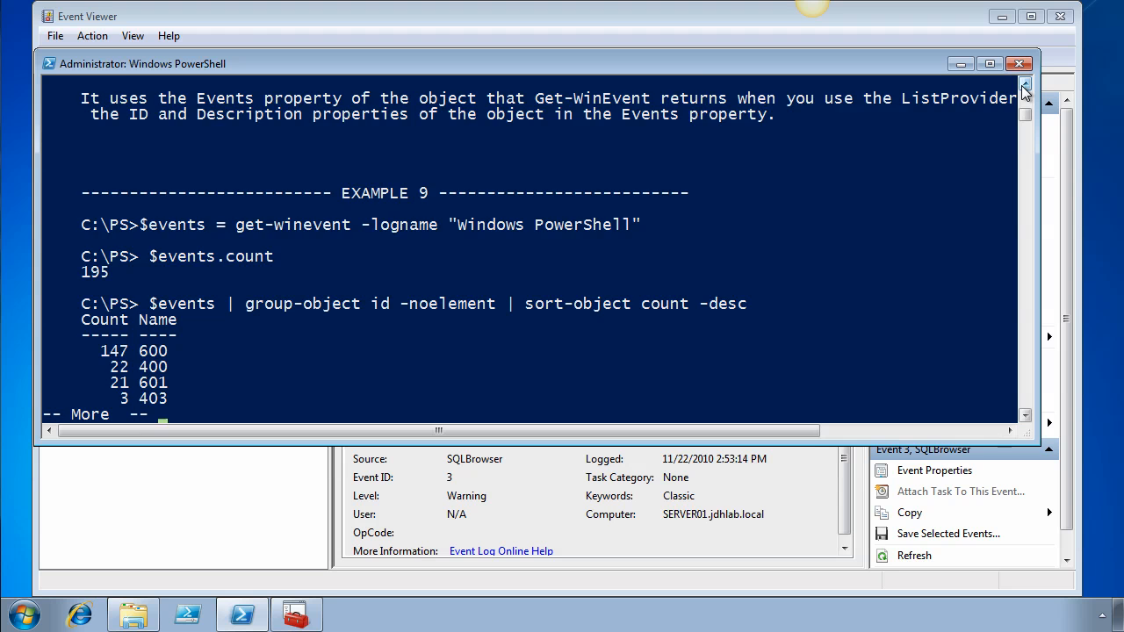
scroll("down", 3)
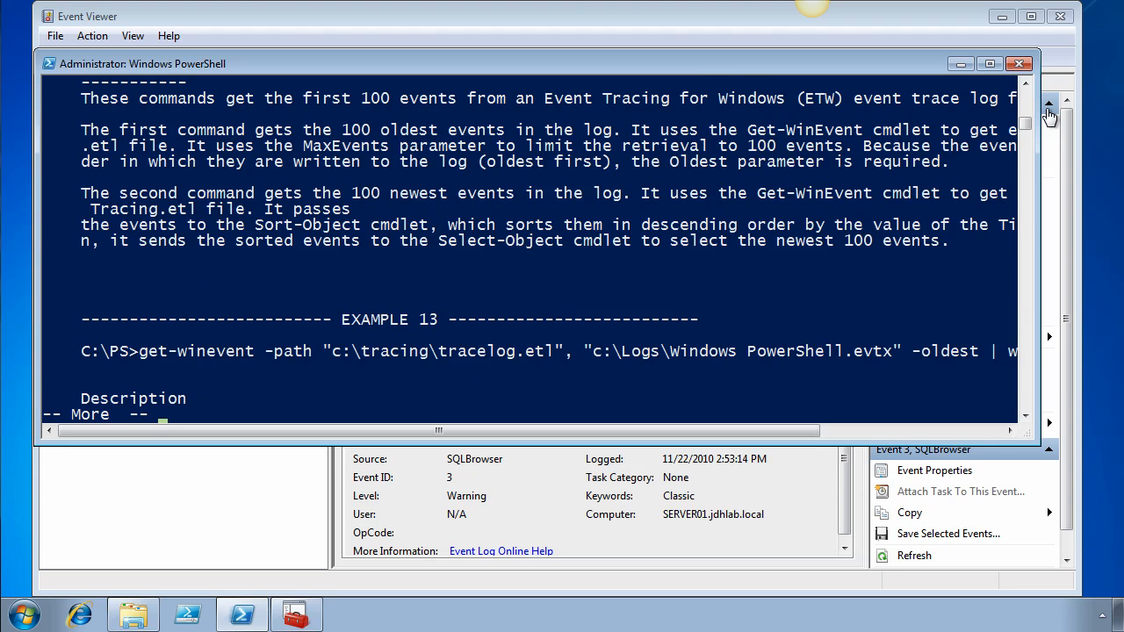
scroll("down", 3)
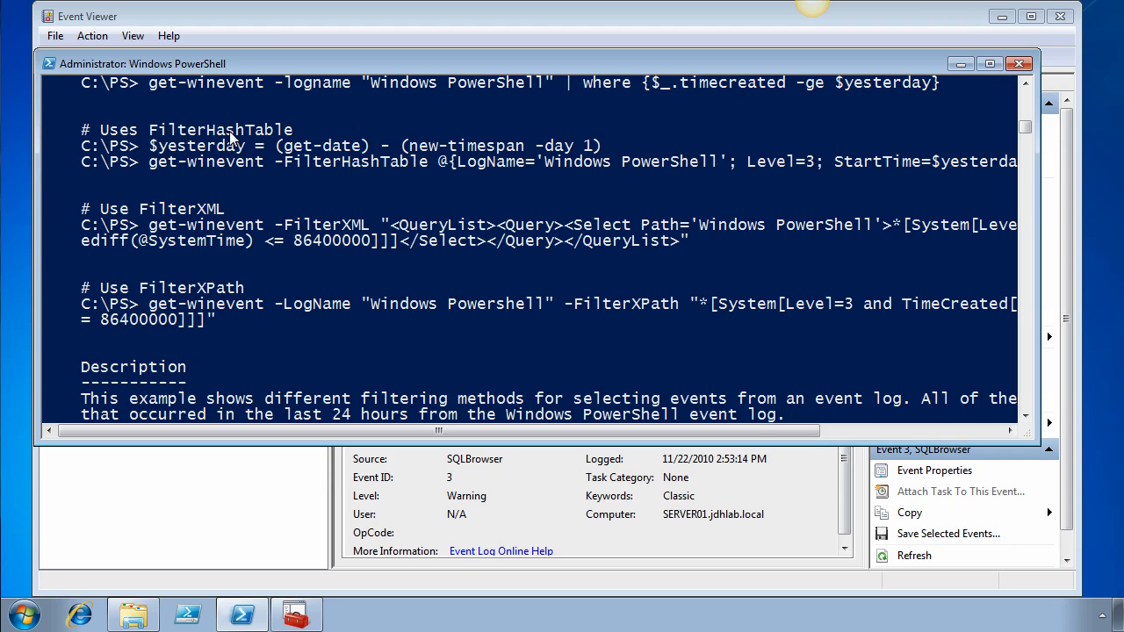
mouse_move(362, 226)
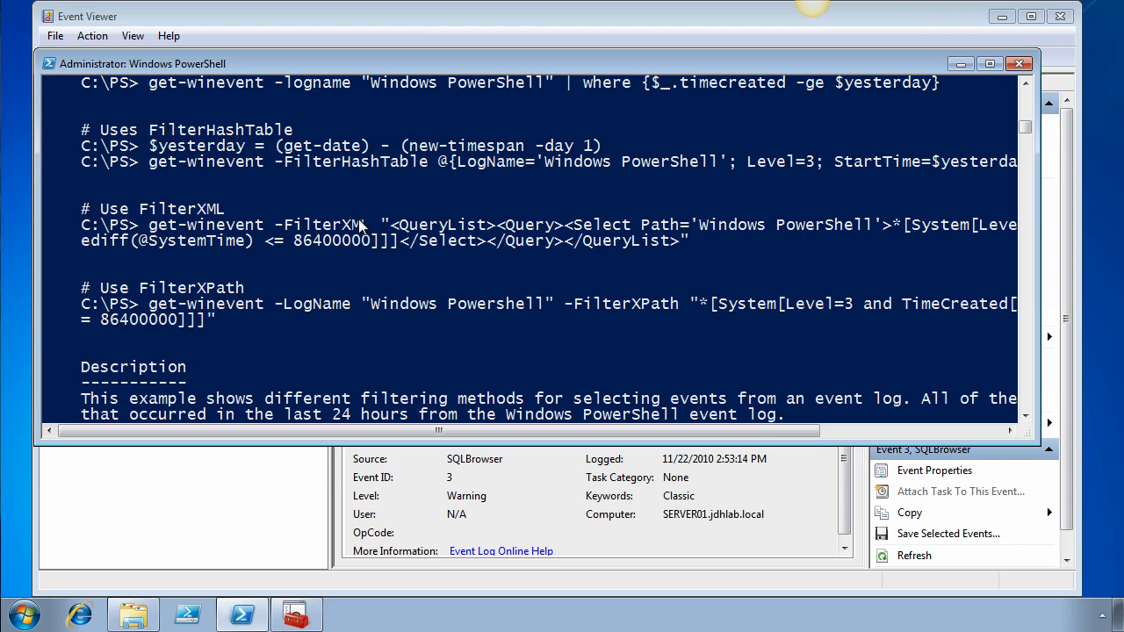
left_click_drag(374, 224, 690, 240)
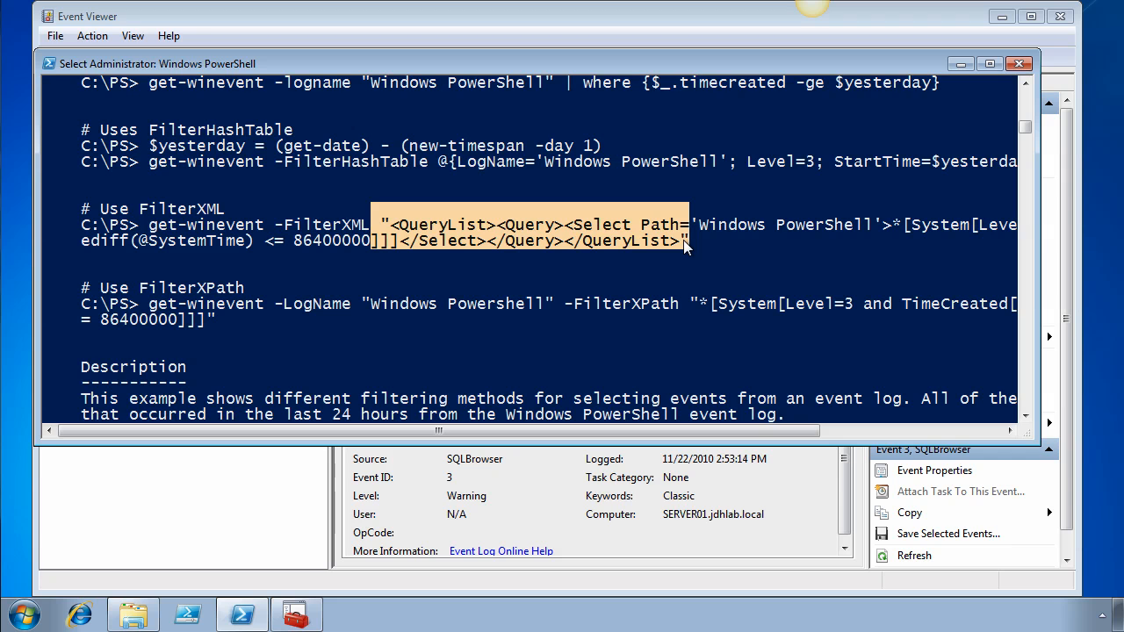
mouse_move(114, 303)
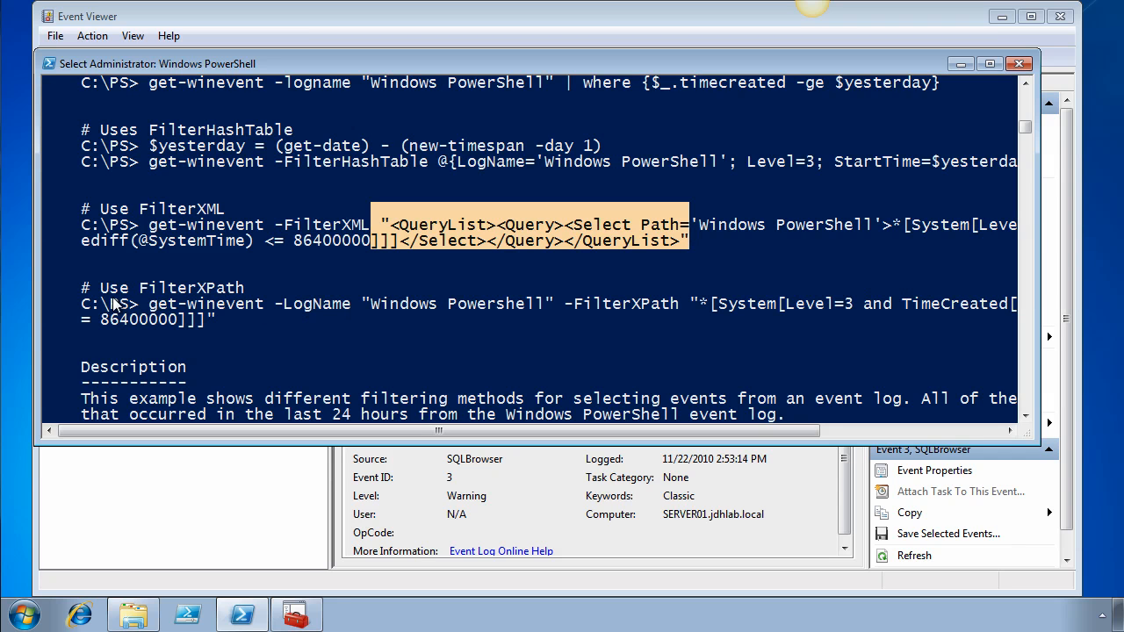
mouse_move(301, 304)
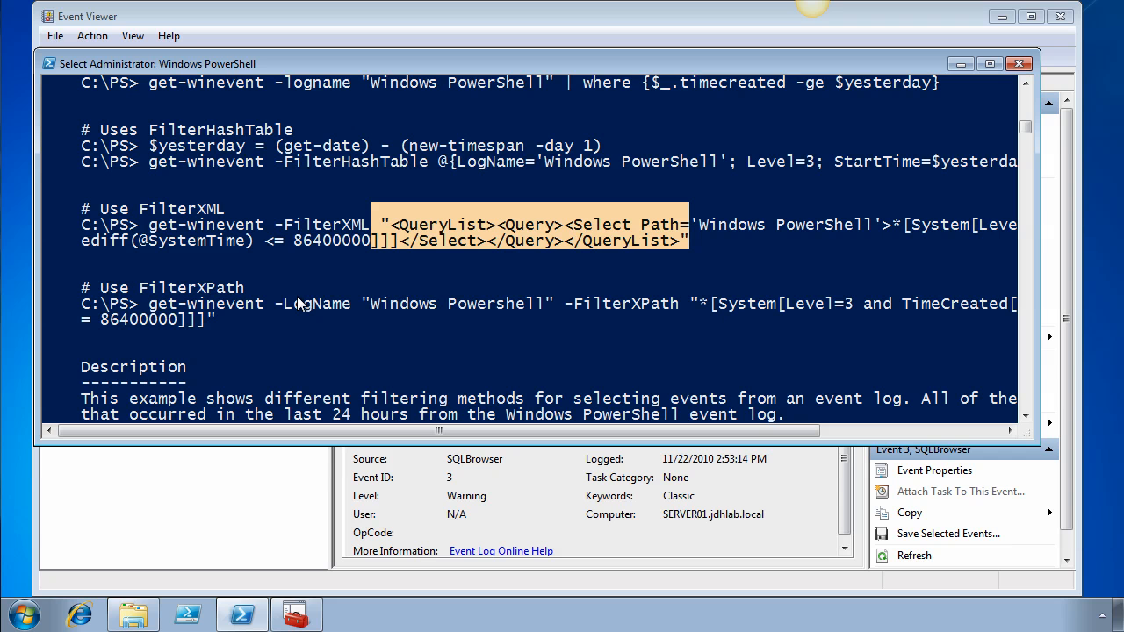